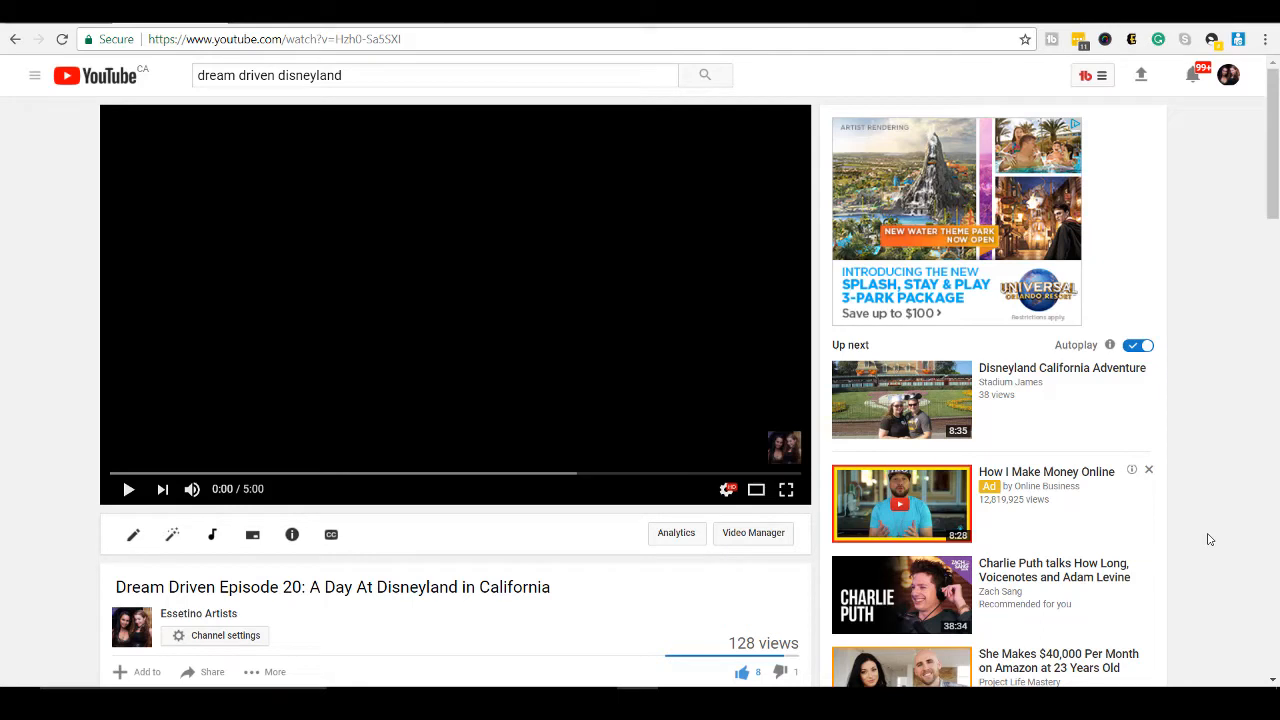
mouse_move(109, 453)
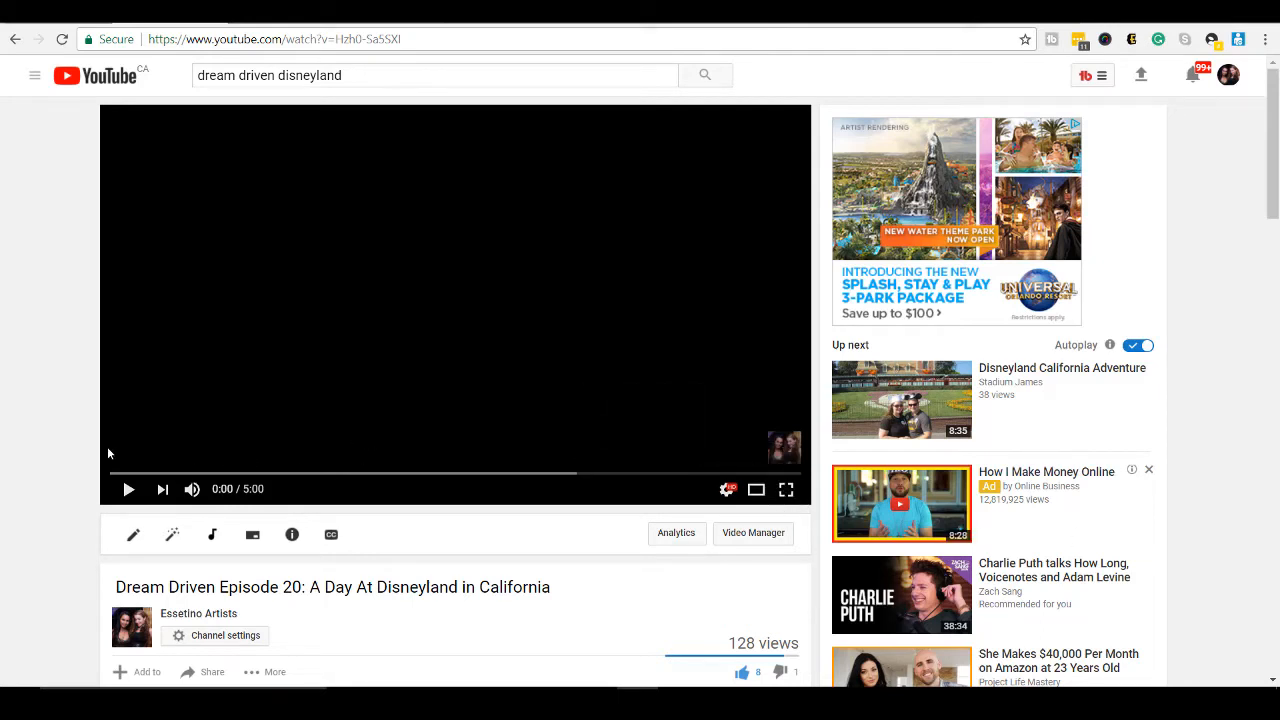
mouse_move(115, 588)
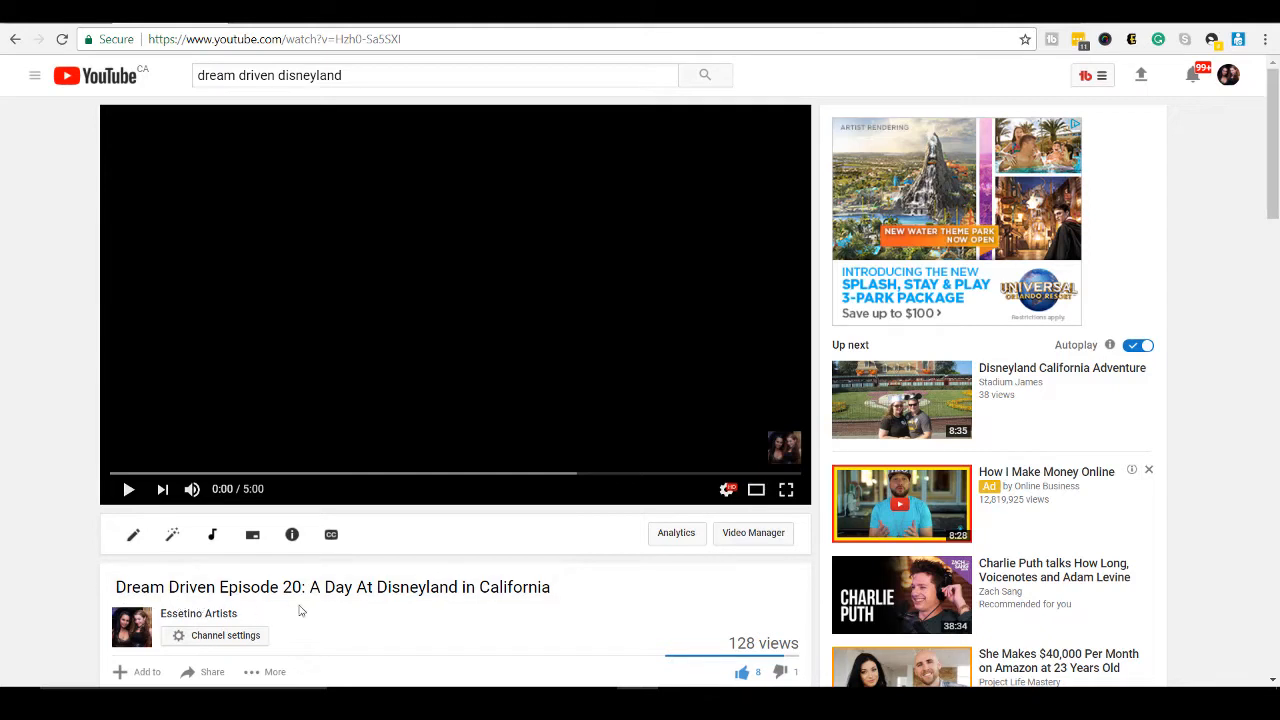
mouse_move(464, 587)
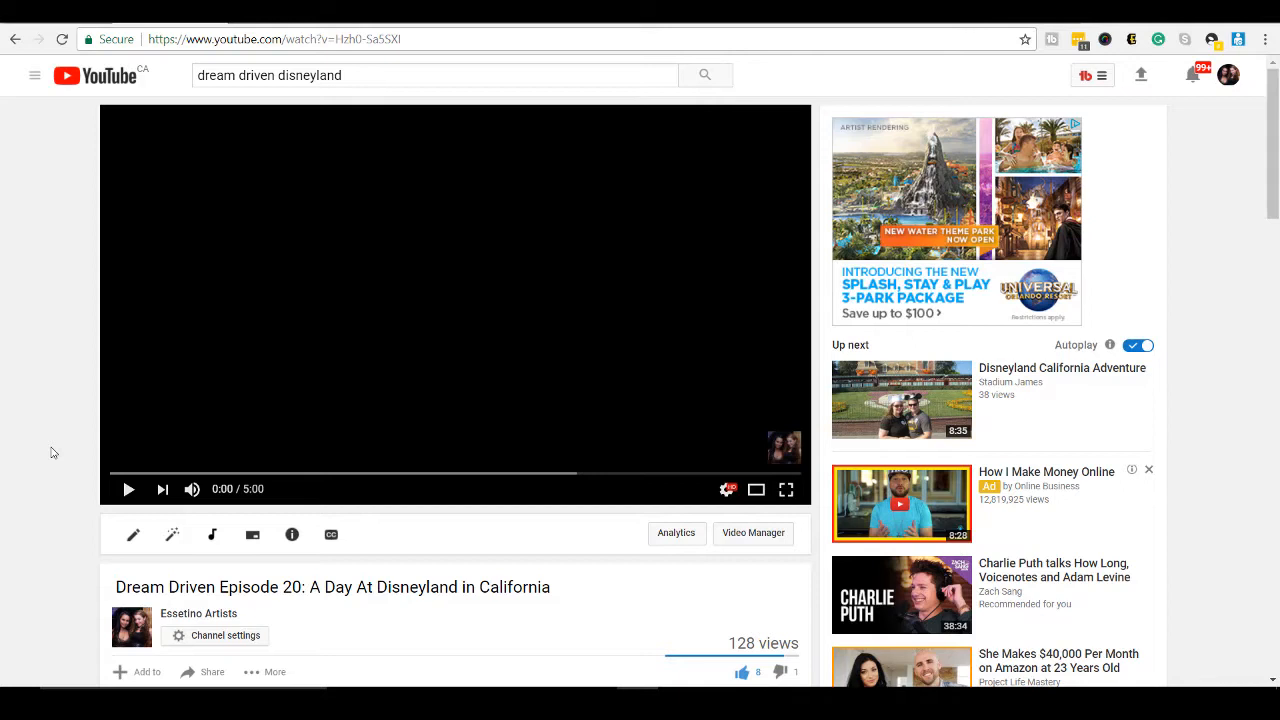
mouse_move(91, 474)
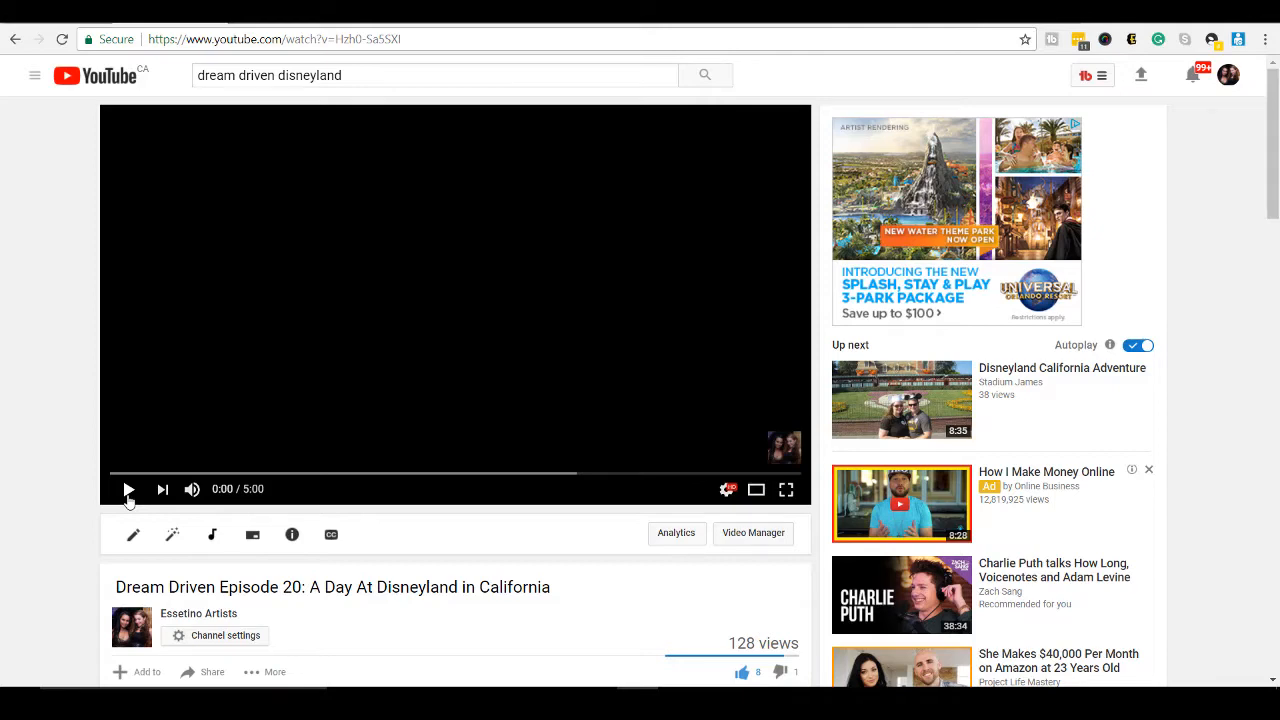
Place DSC_0744 on a second track above DSC_0732 and pick DSC_0747 as the next clip.
click(128, 489)
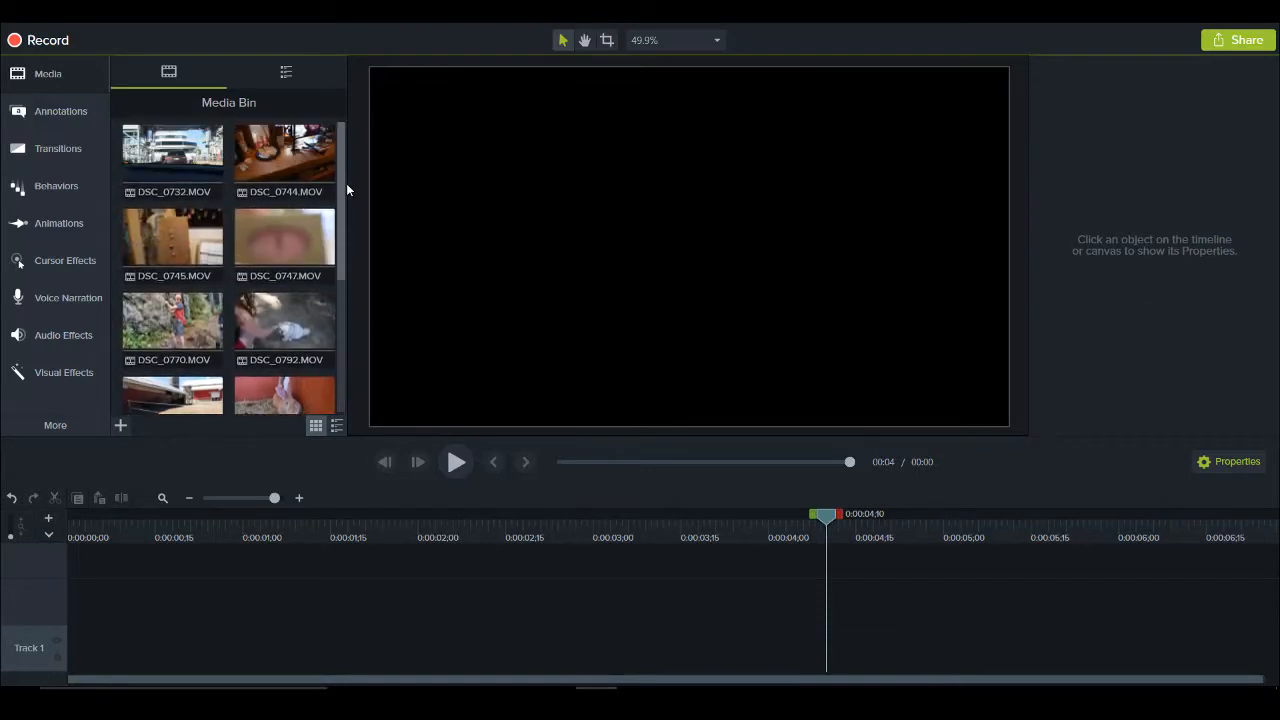
scroll(down, 3)
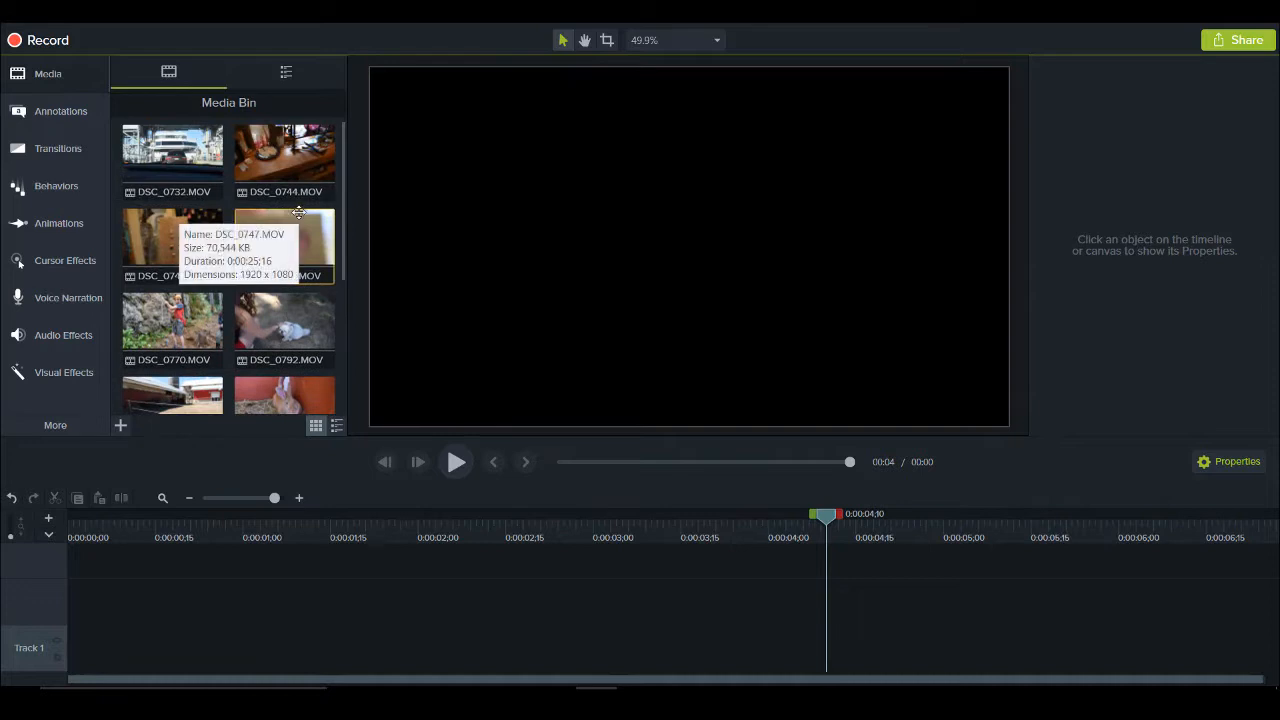
mouse_move(147, 171)
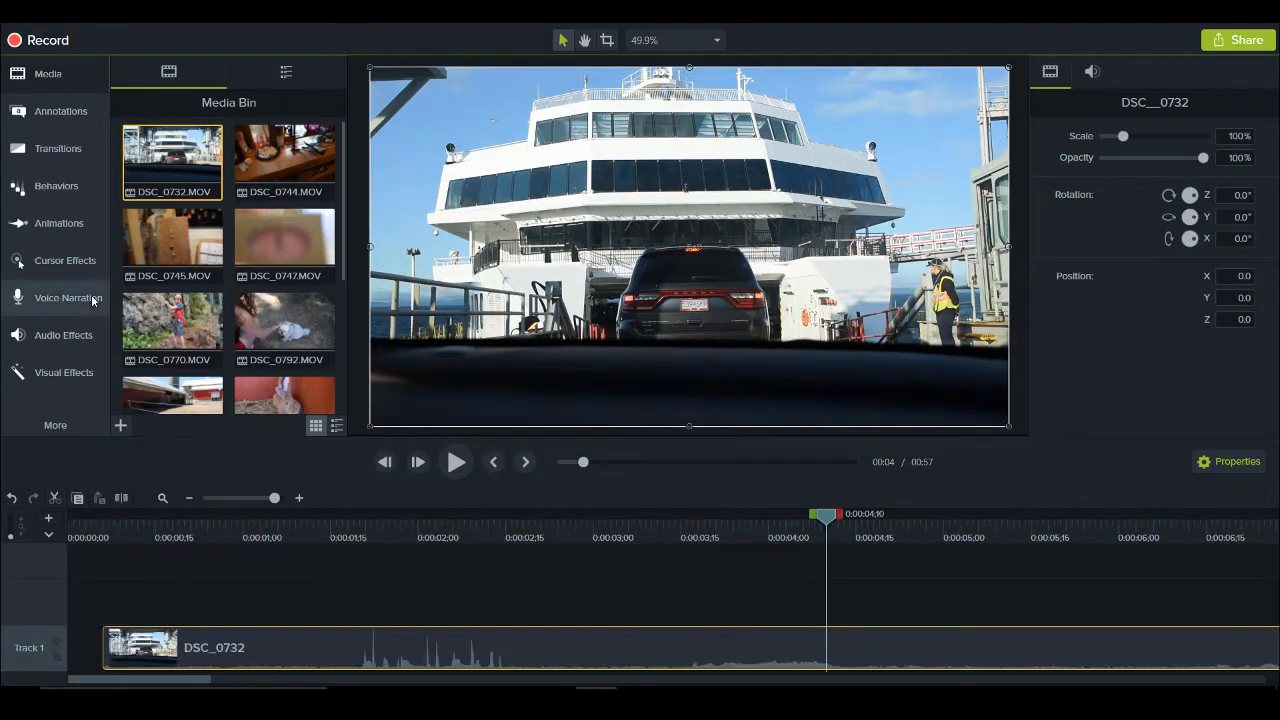
drag(285, 160, 232, 500)
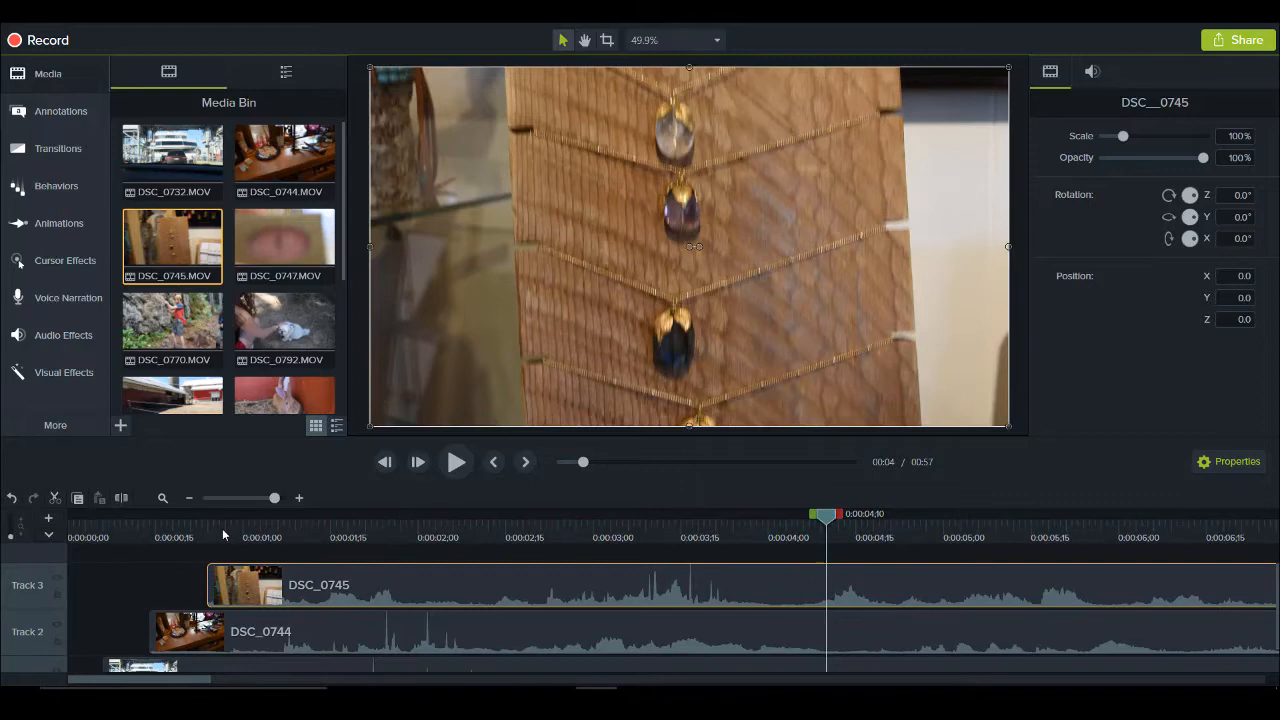
mouse_move(80, 639)
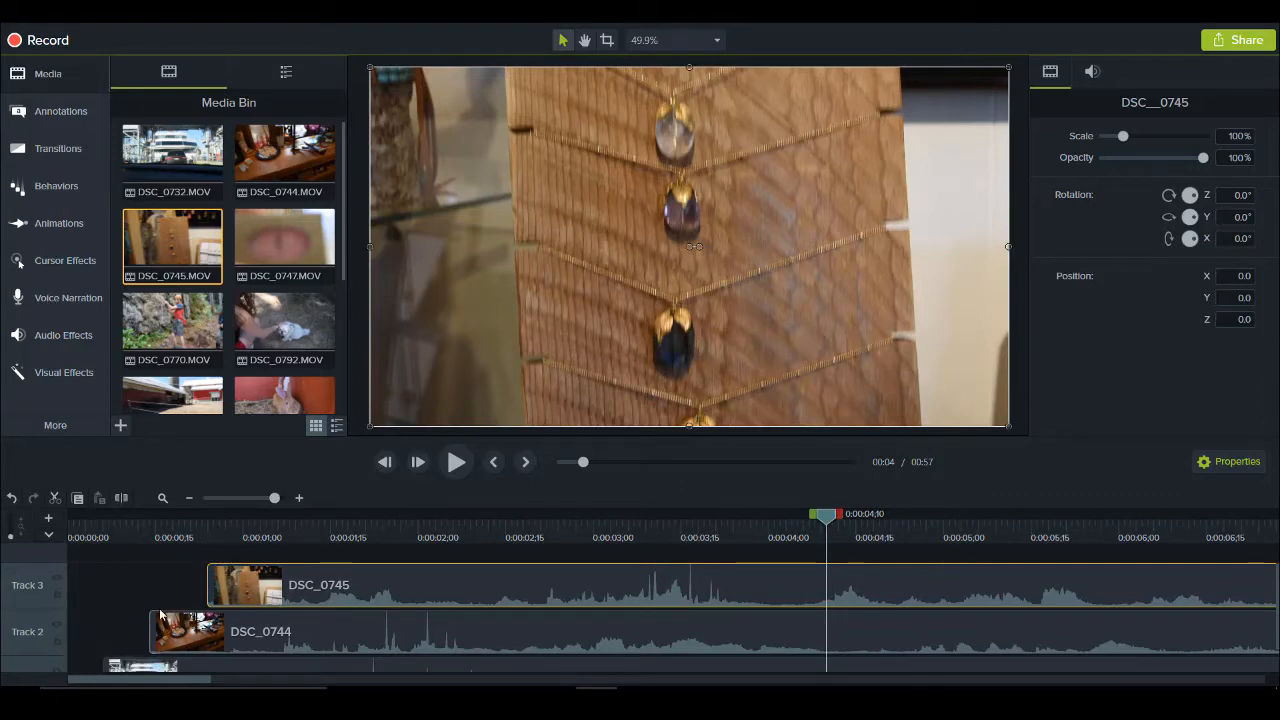
click(284, 240)
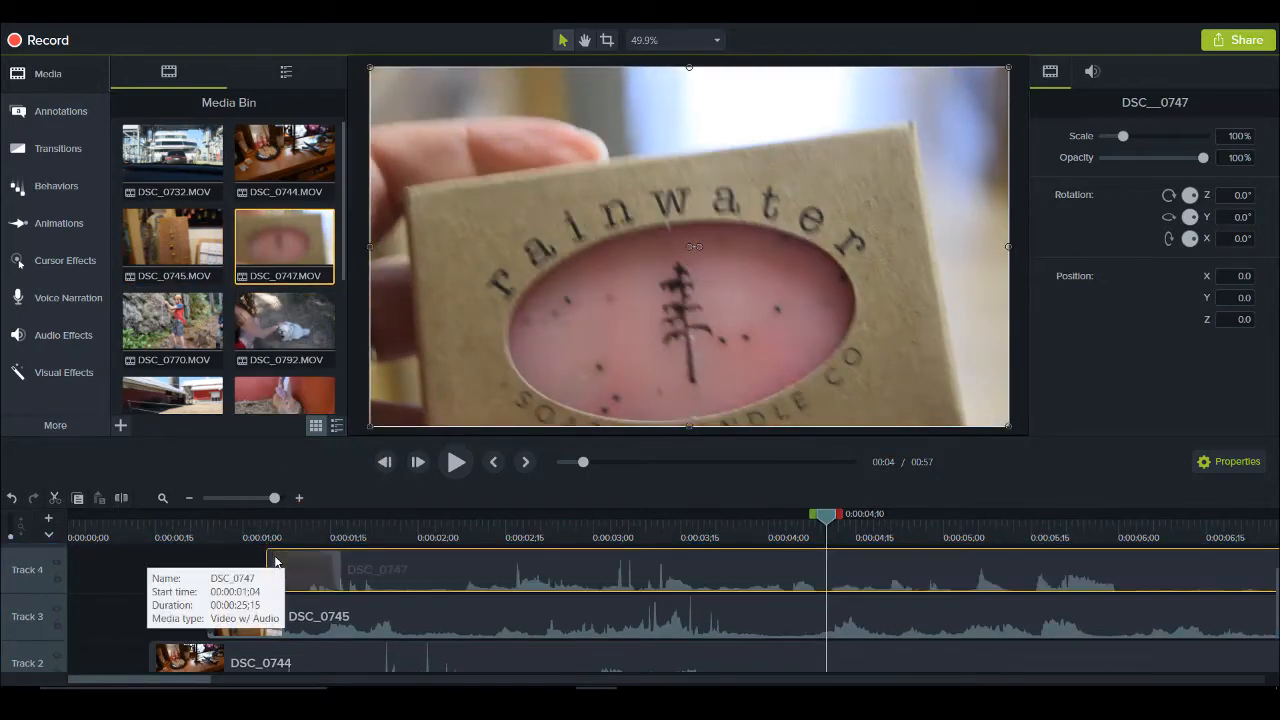
right_click(300, 569)
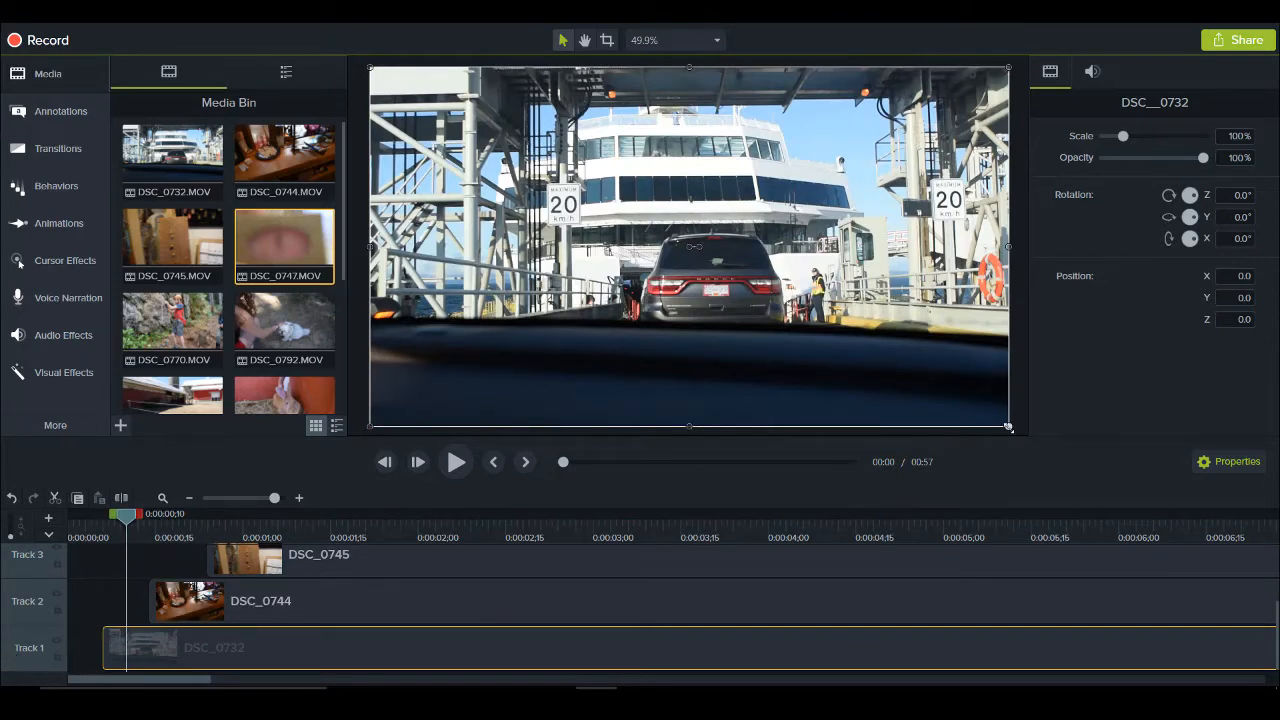
Shrink DSC_0732 into the top-left quarter of the frame and select DSC_0745 for resizing.
drag(1007, 427, 649, 224)
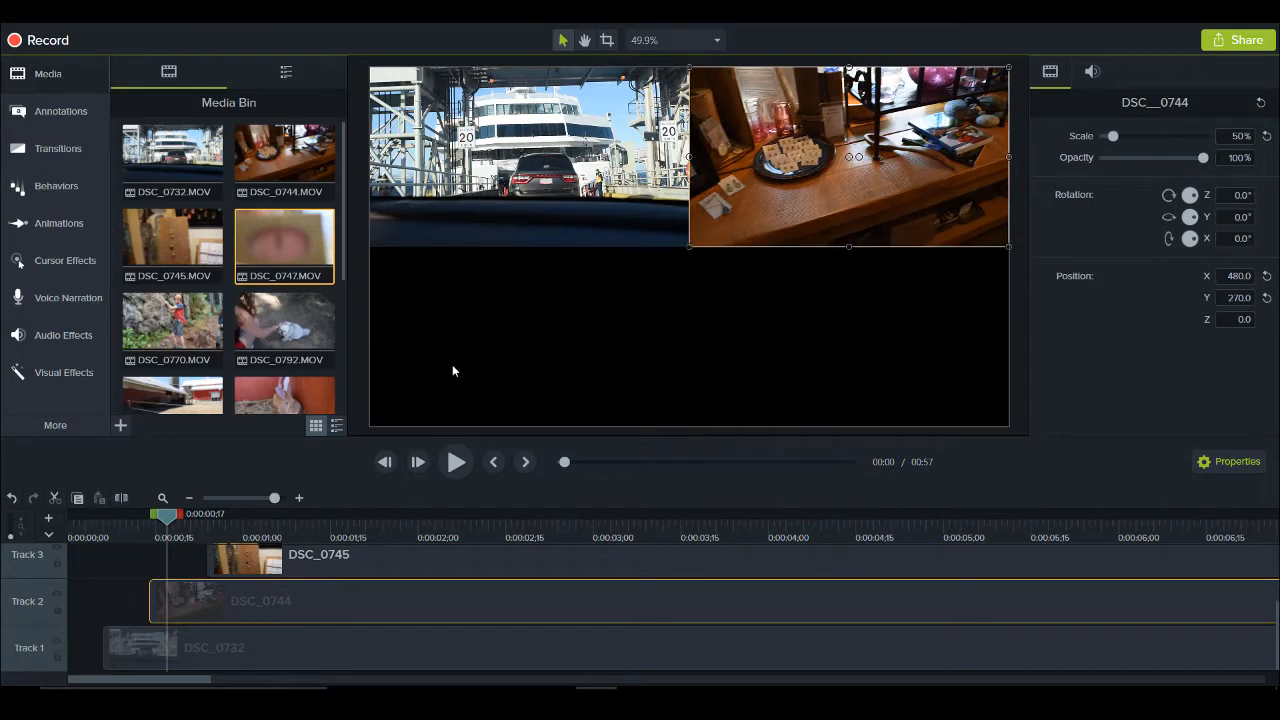
mouse_move(688, 248)
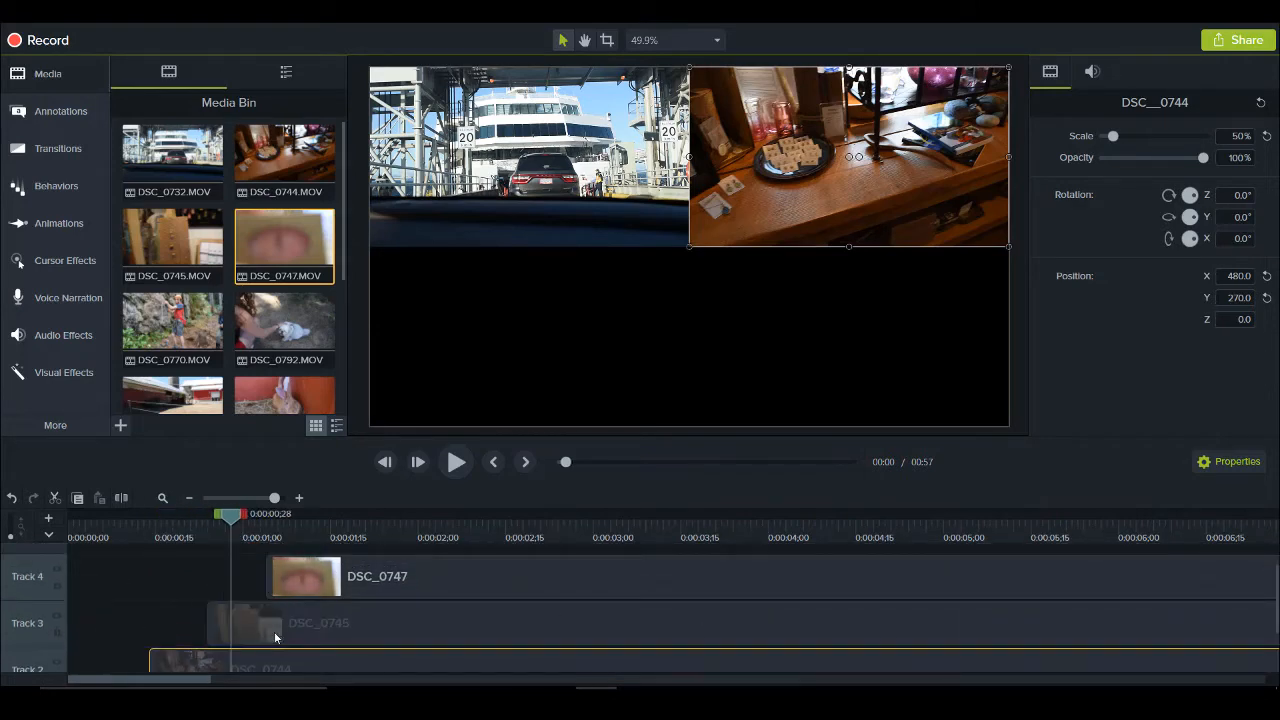
click(250, 622)
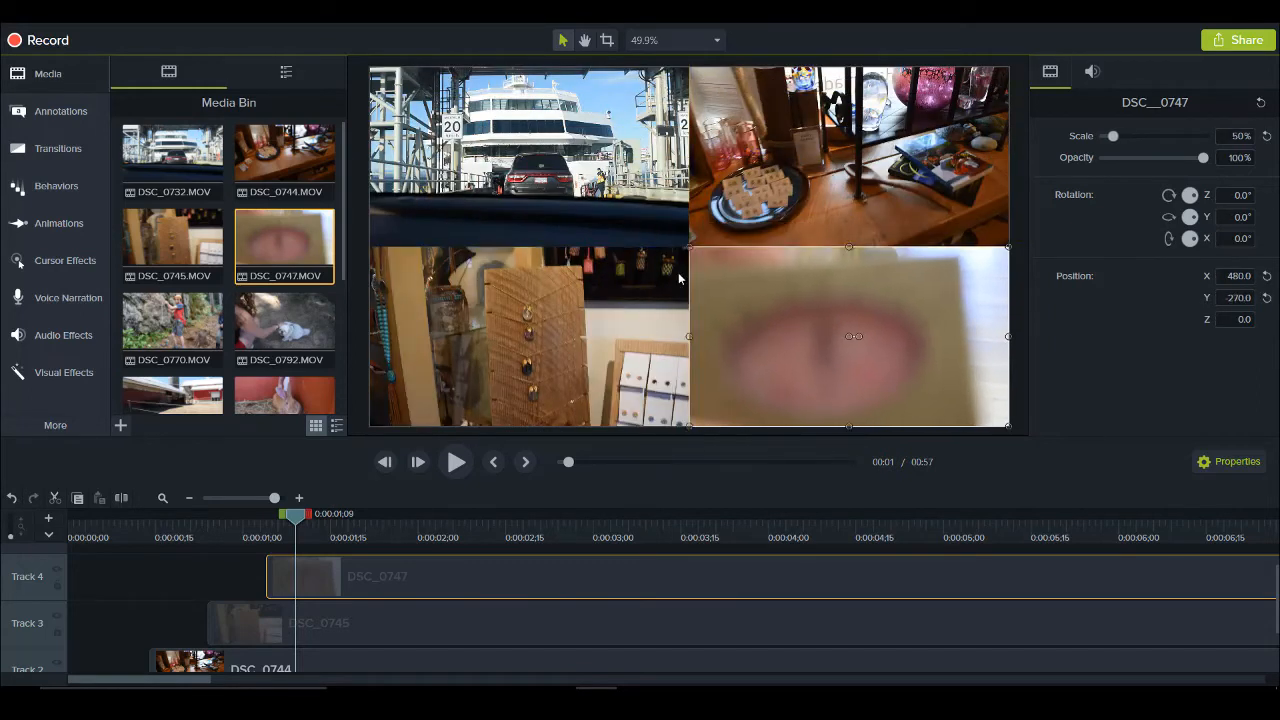
mouse_move(743, 355)
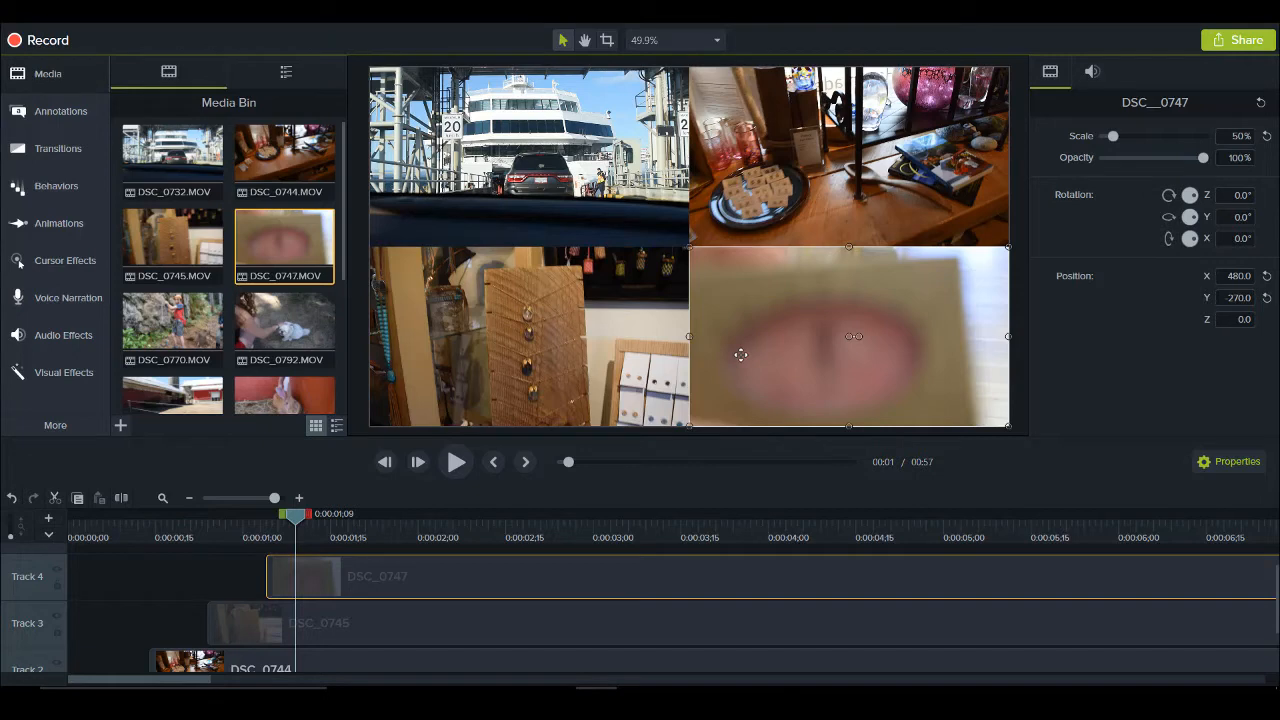
mouse_move(640, 272)
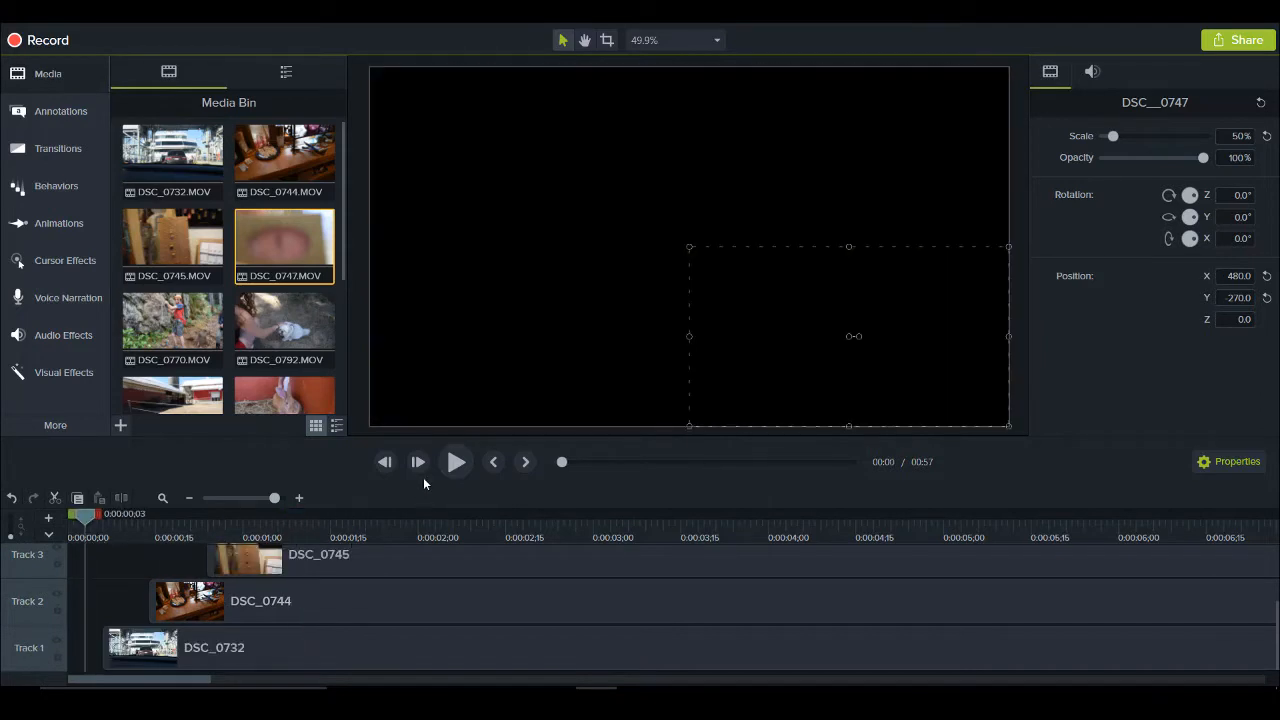
Play back the four-quadrant split screen to preview it, then stop playback.
click(456, 461)
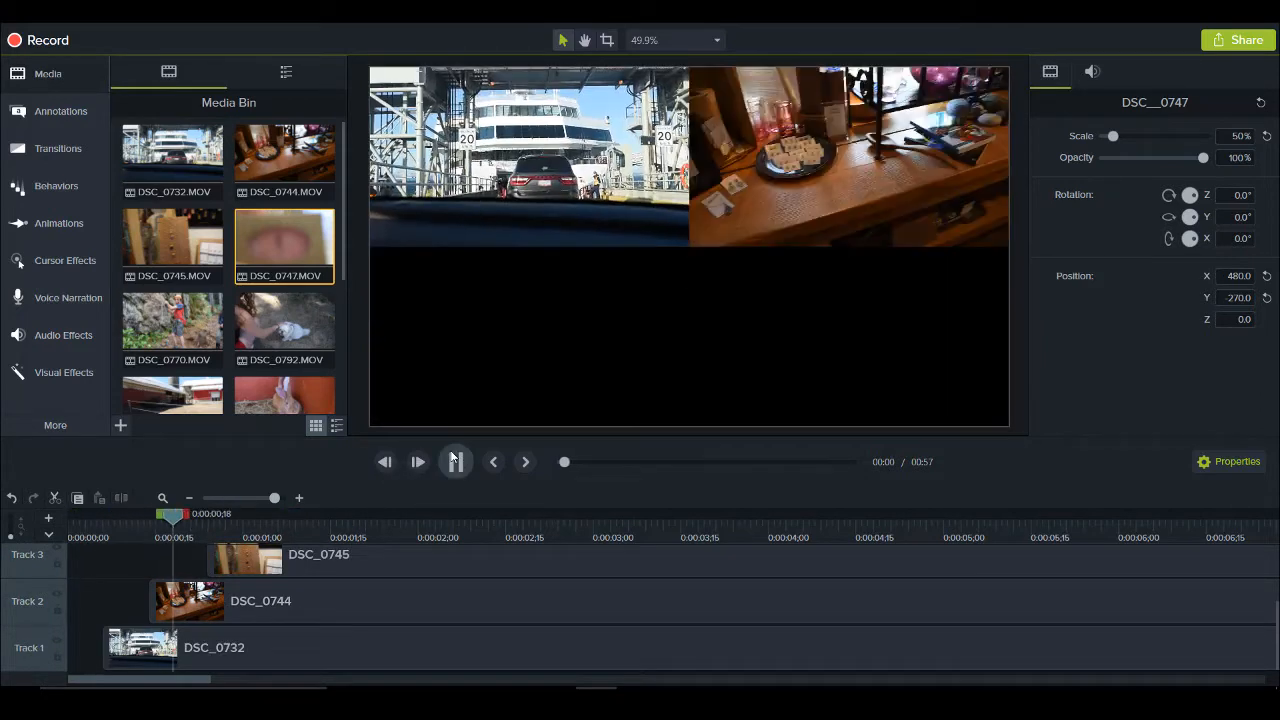
click(454, 461)
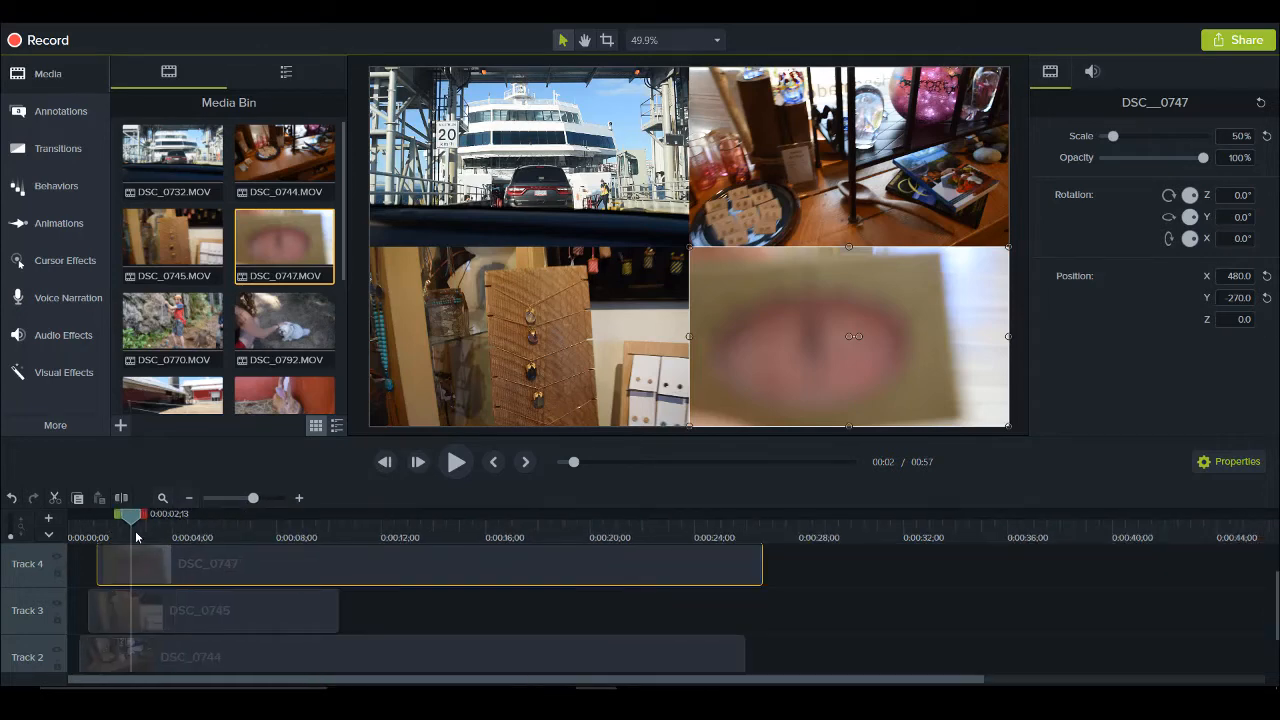
click(189, 498)
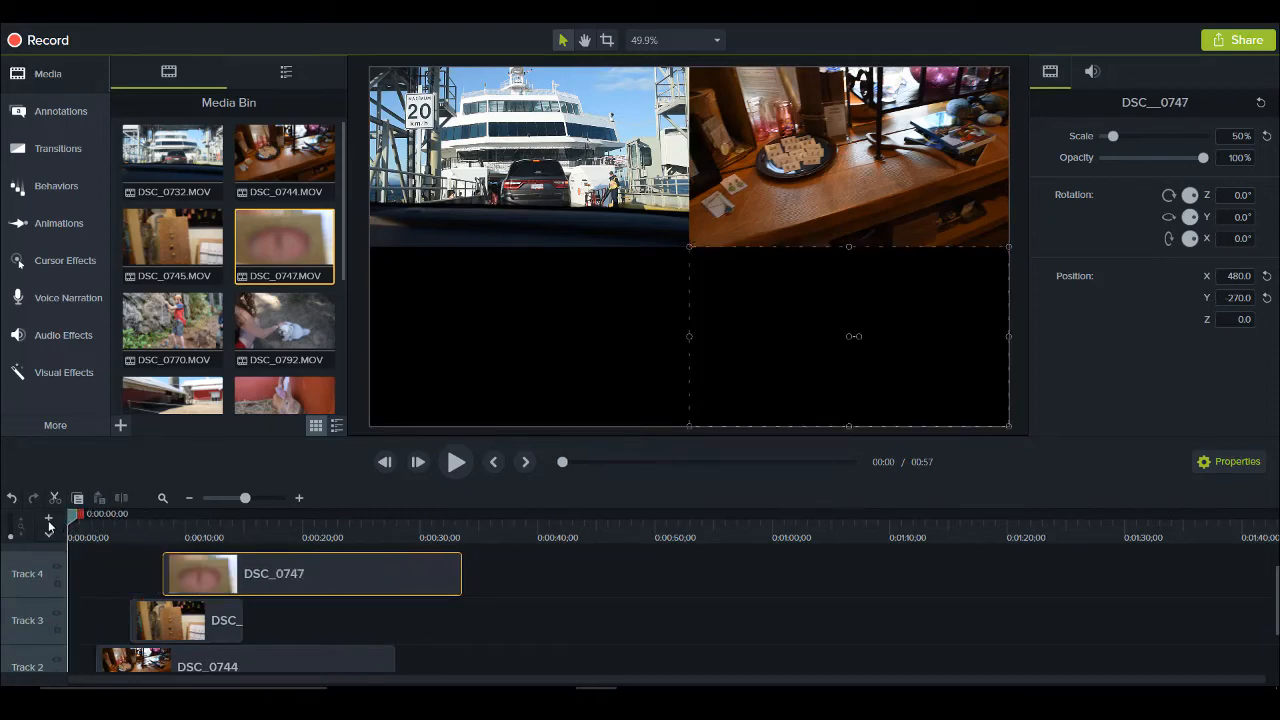
click(456, 461)
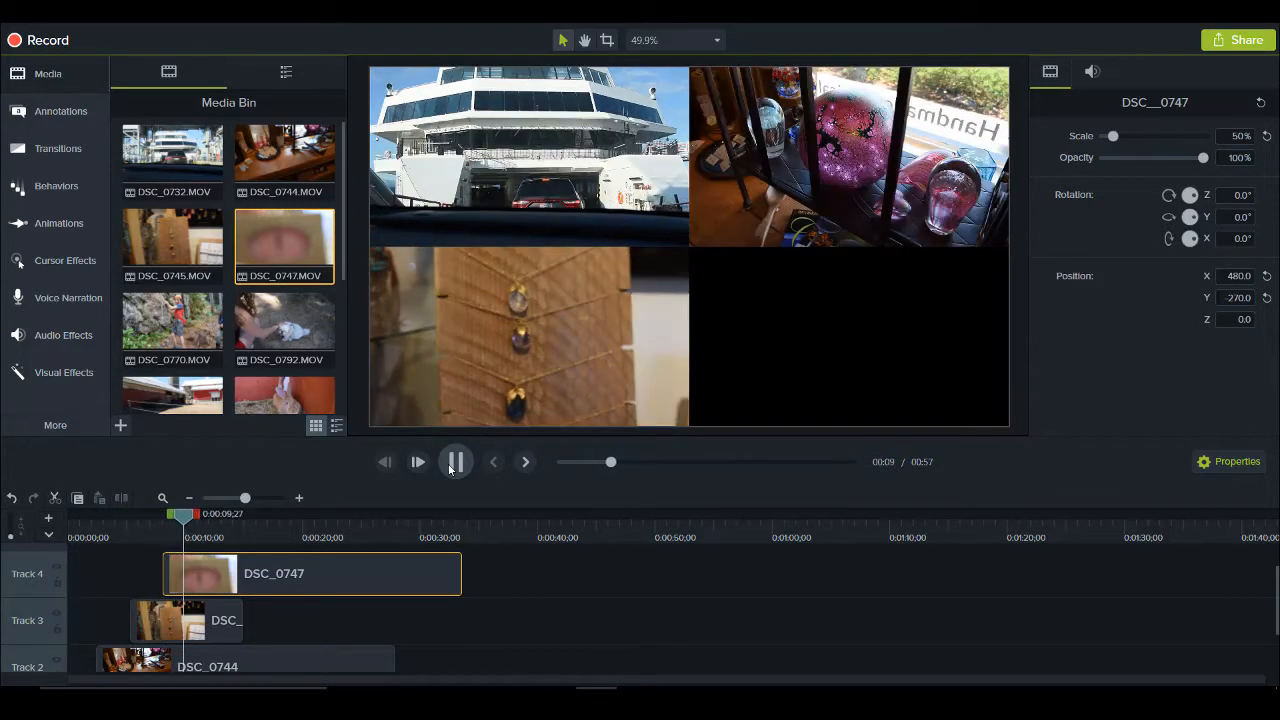
click(455, 461)
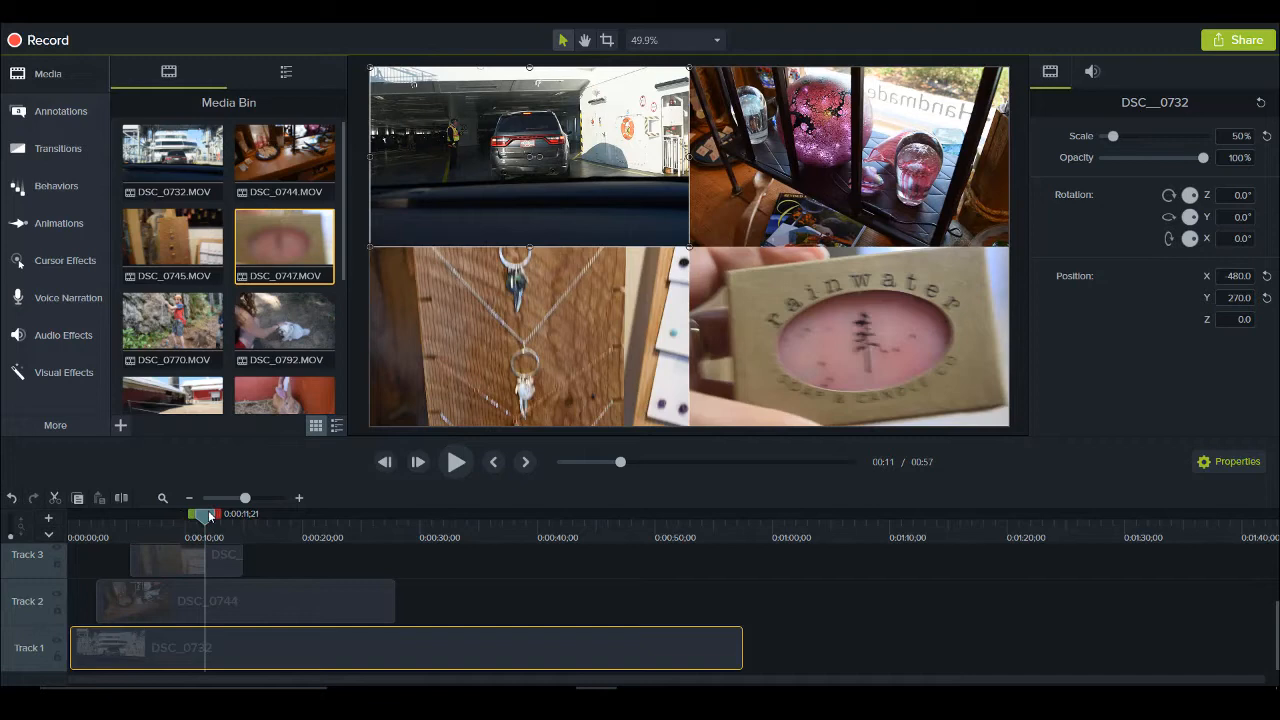
Move the playhead to about 0:05 and trim DSC_0732 to end at five seconds.
drag(207, 513, 197, 513)
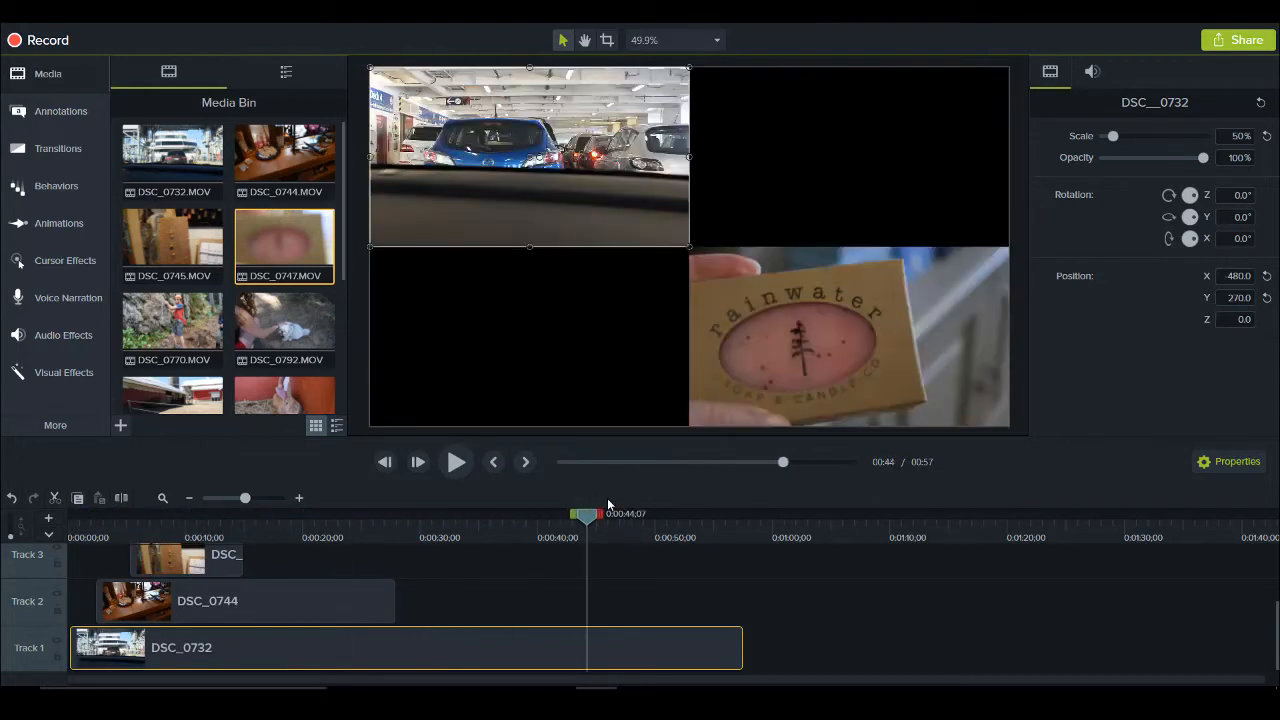
click(113, 513)
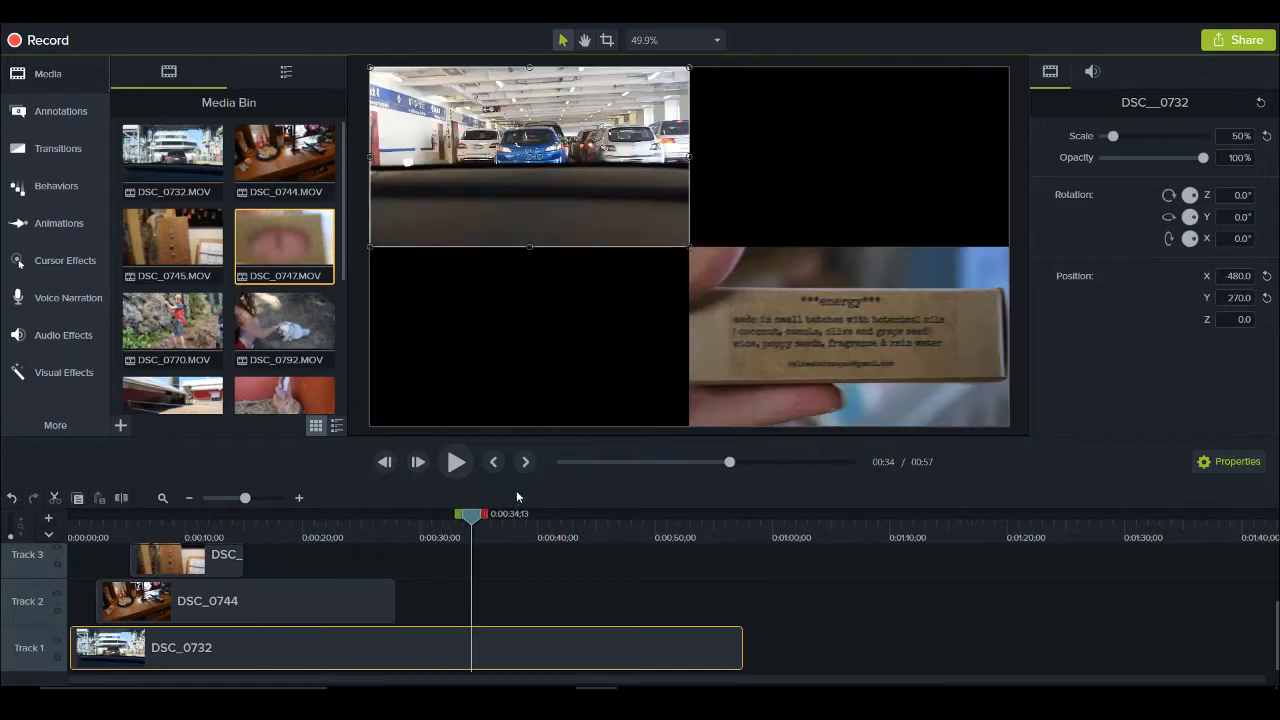
drag(470, 513, 640, 513)
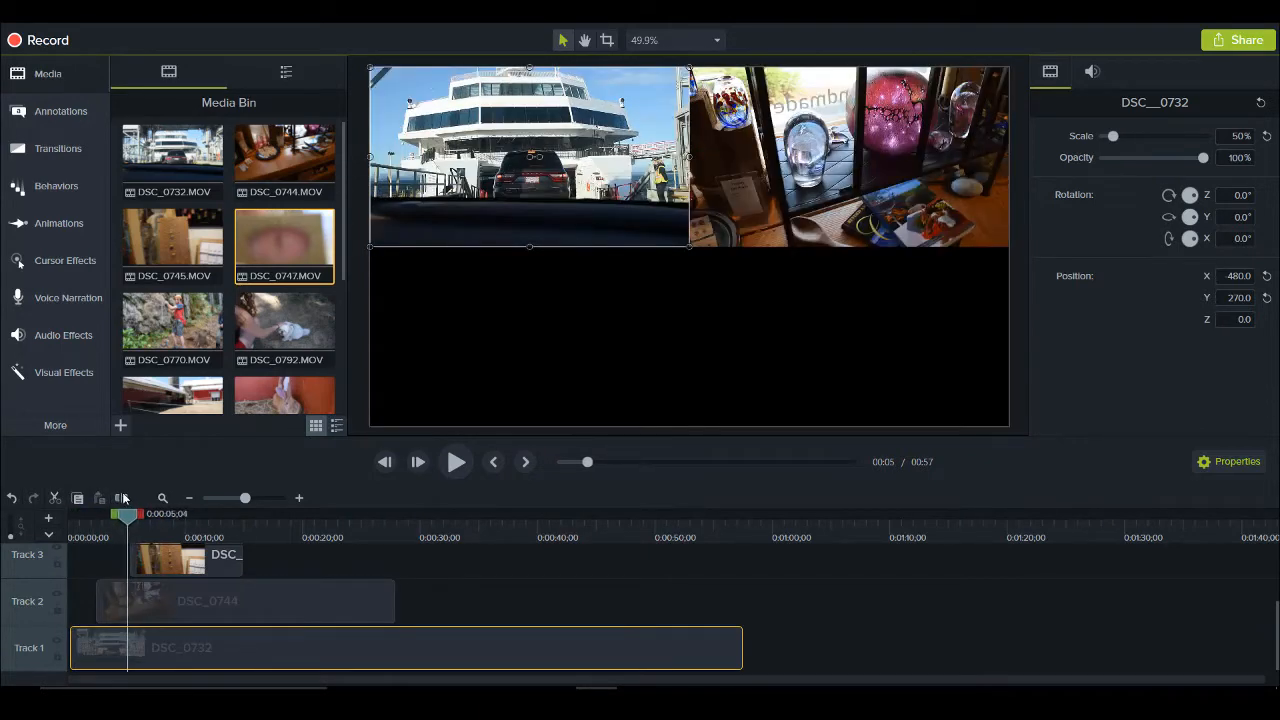
drag(128, 513, 107, 513)
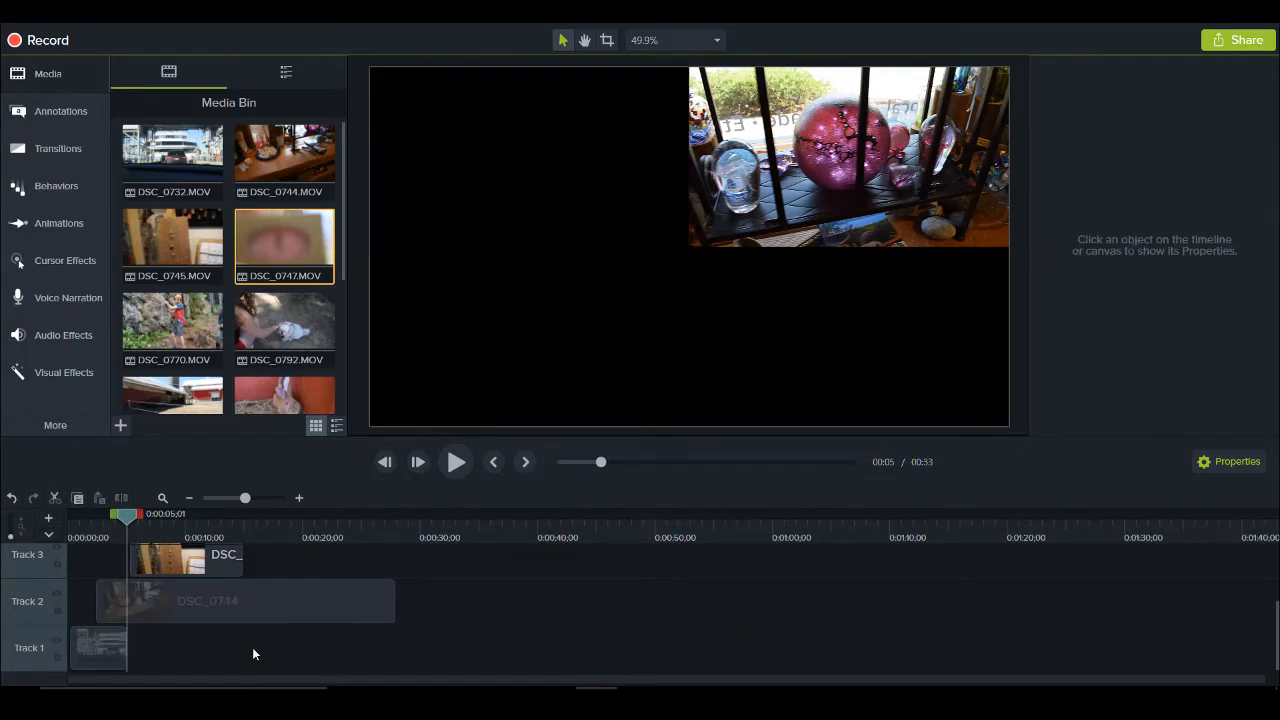
mouse_move(98, 650)
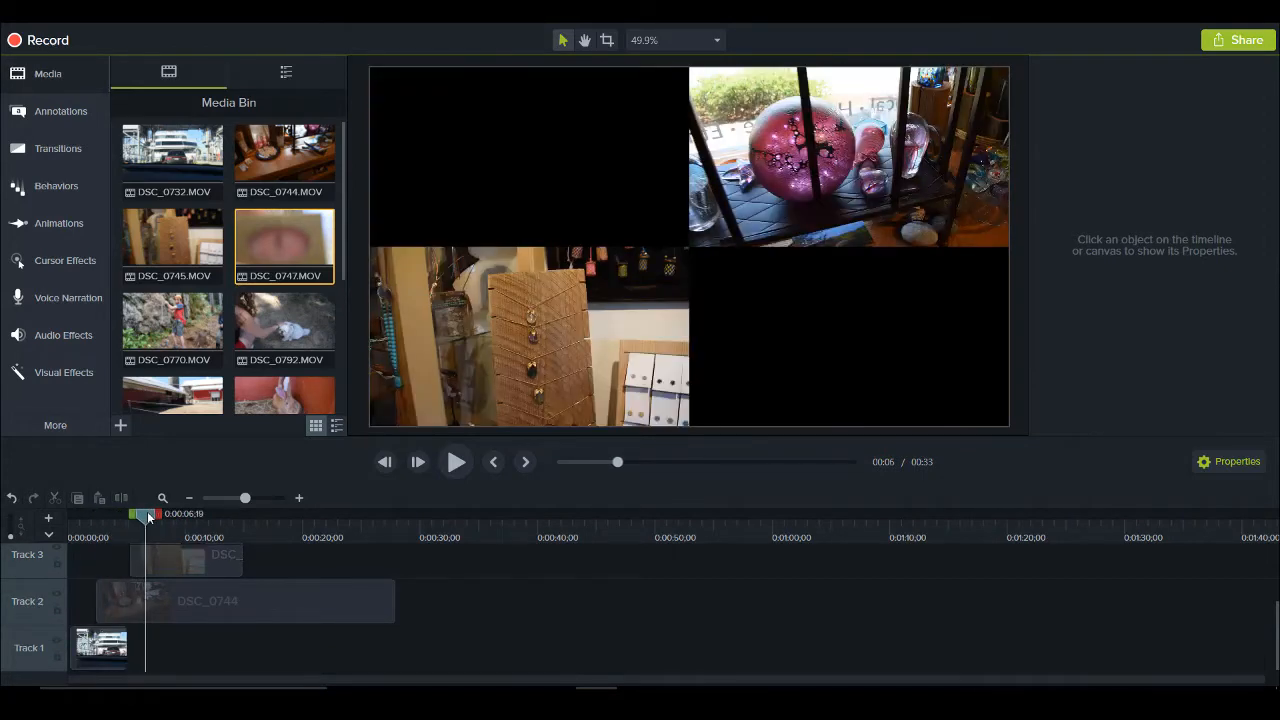
Scrub the preview to where the Track 1 clip ends and select DSC_0744 on Track 2.
drag(148, 513, 205, 513)
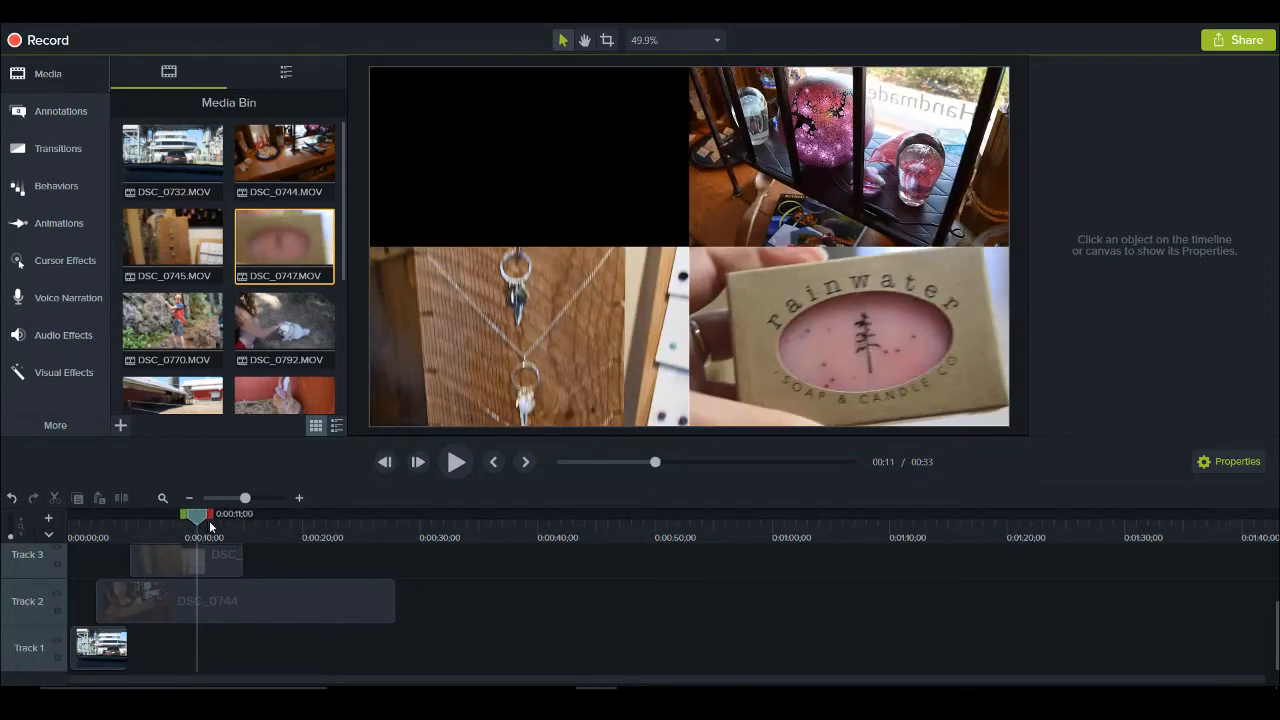
drag(196, 513, 245, 513)
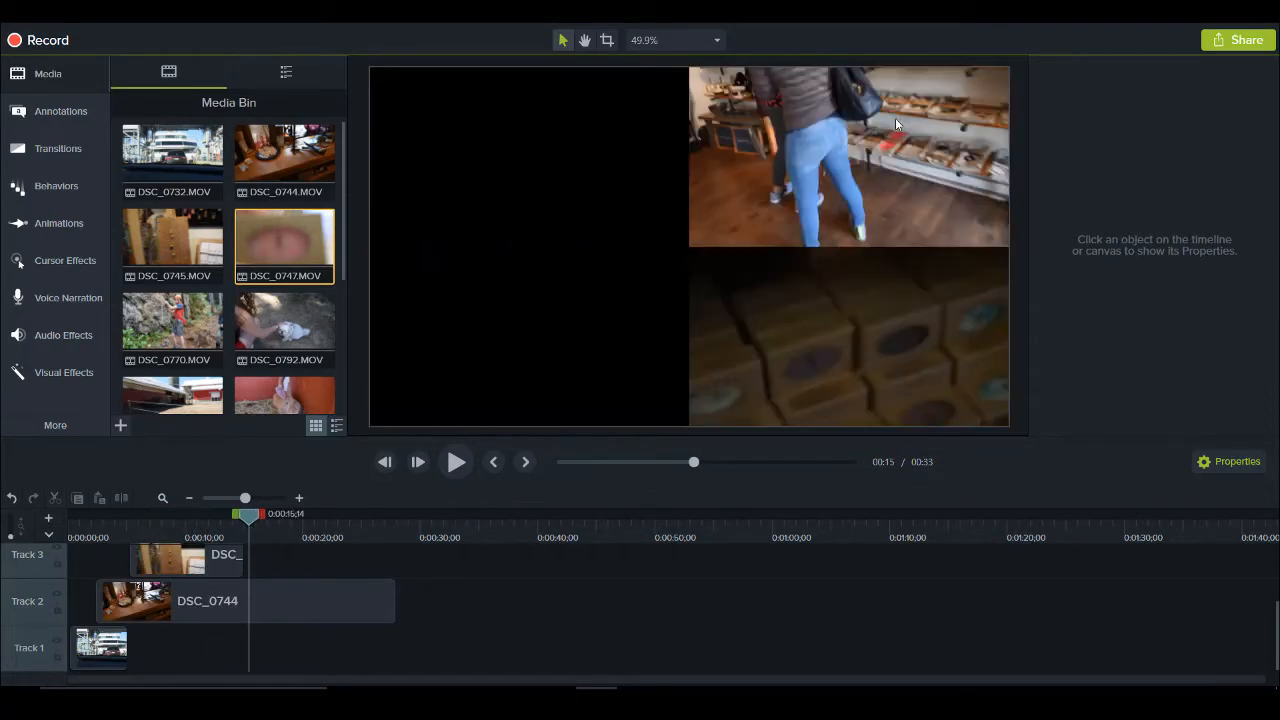
drag(247, 513, 240, 513)
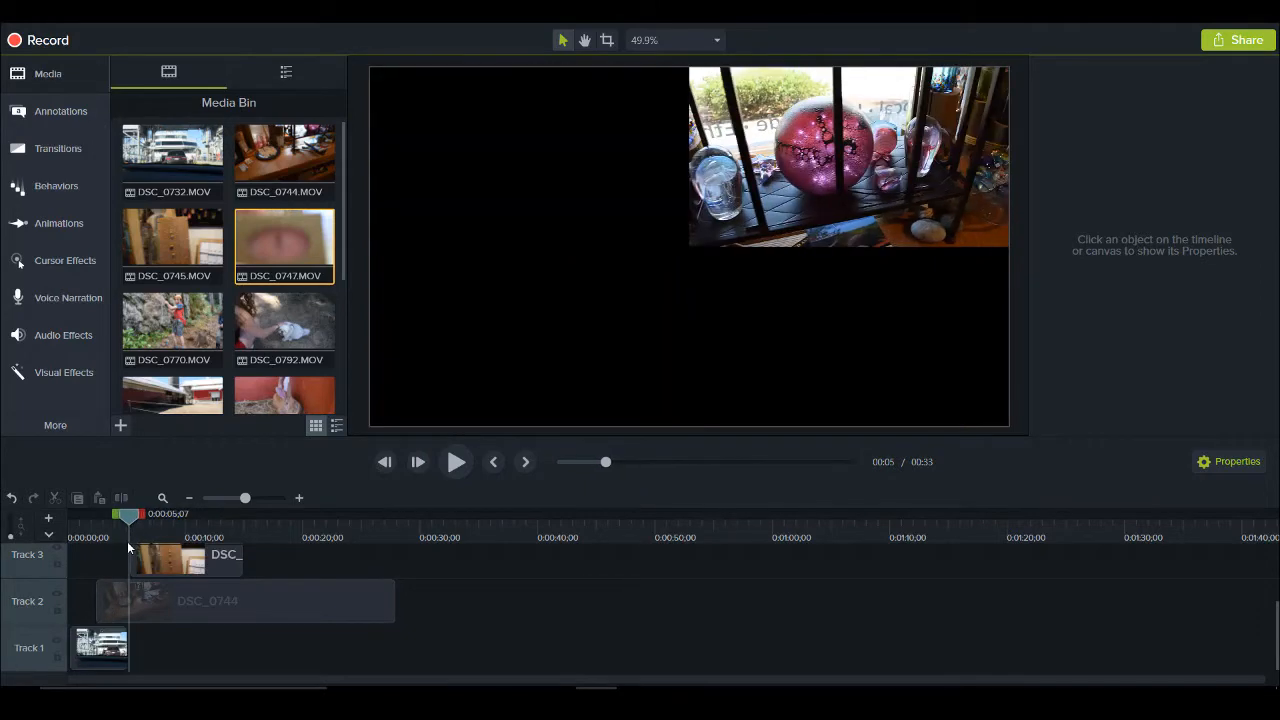
click(245, 600)
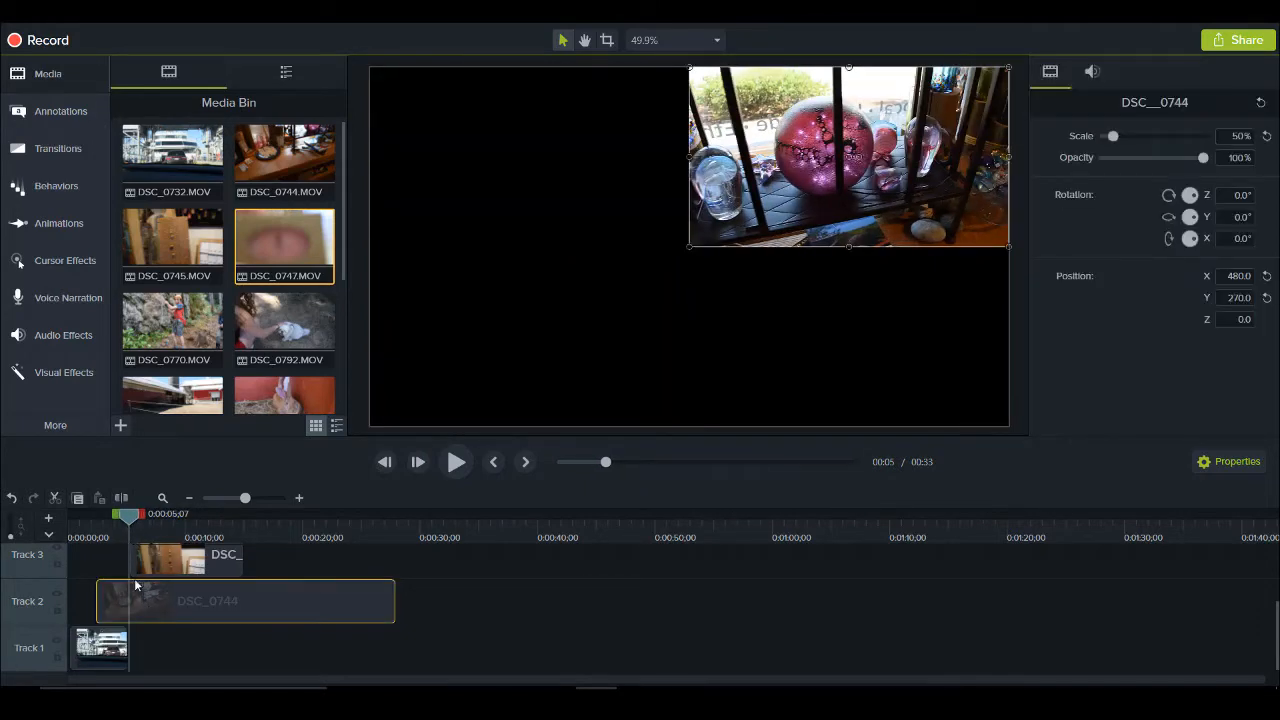
mouse_move(117, 596)
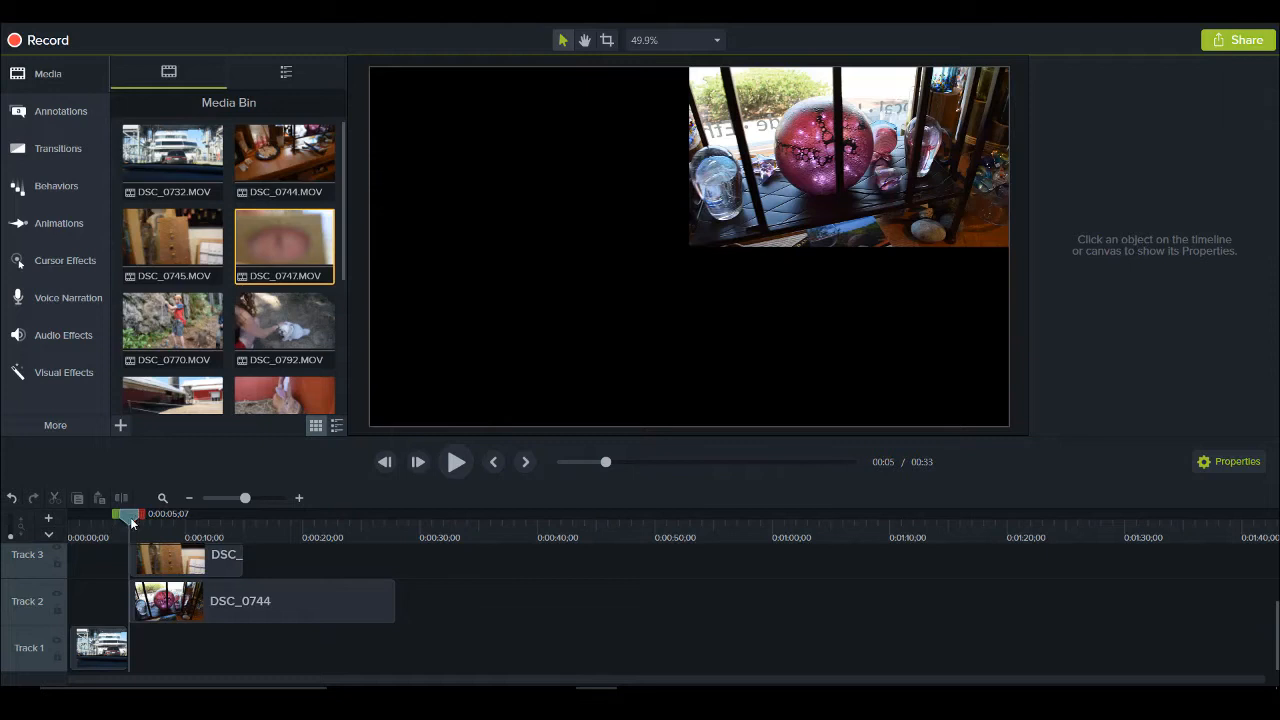
mouse_move(142, 521)
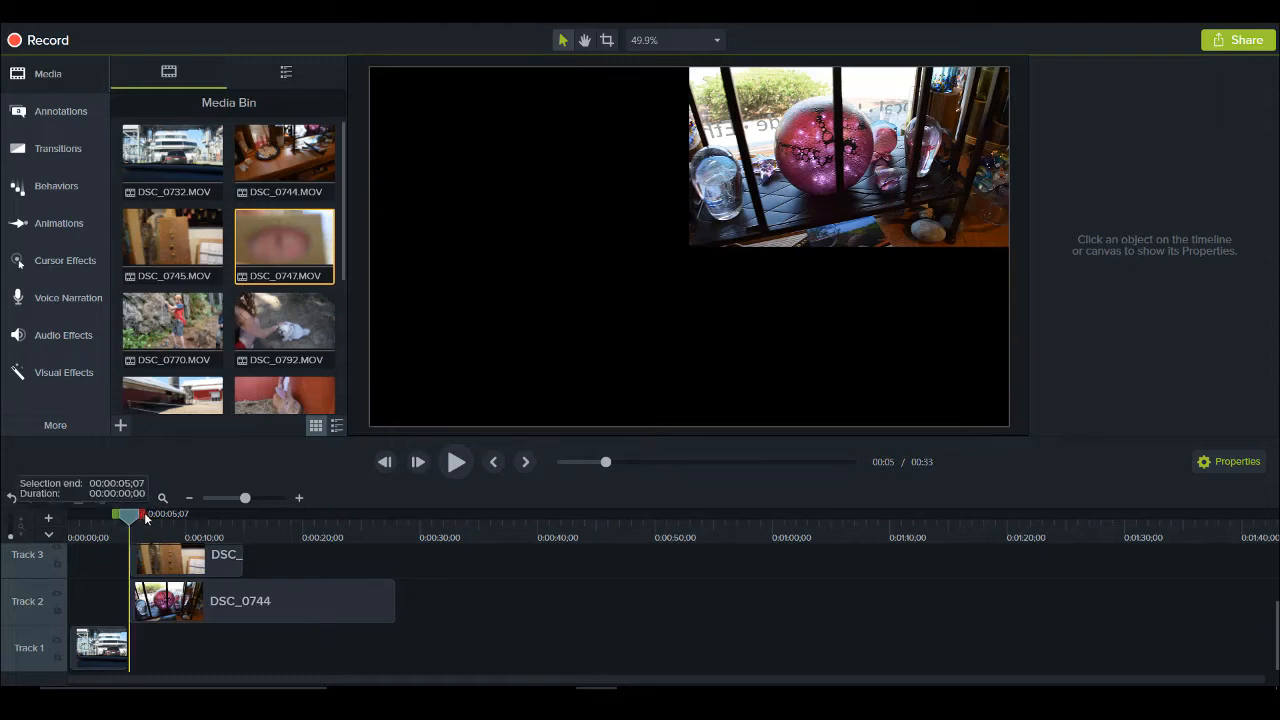
Mark the range from five to about ten seconds and select DSC_0744 for trimming.
drag(128, 513, 156, 513)
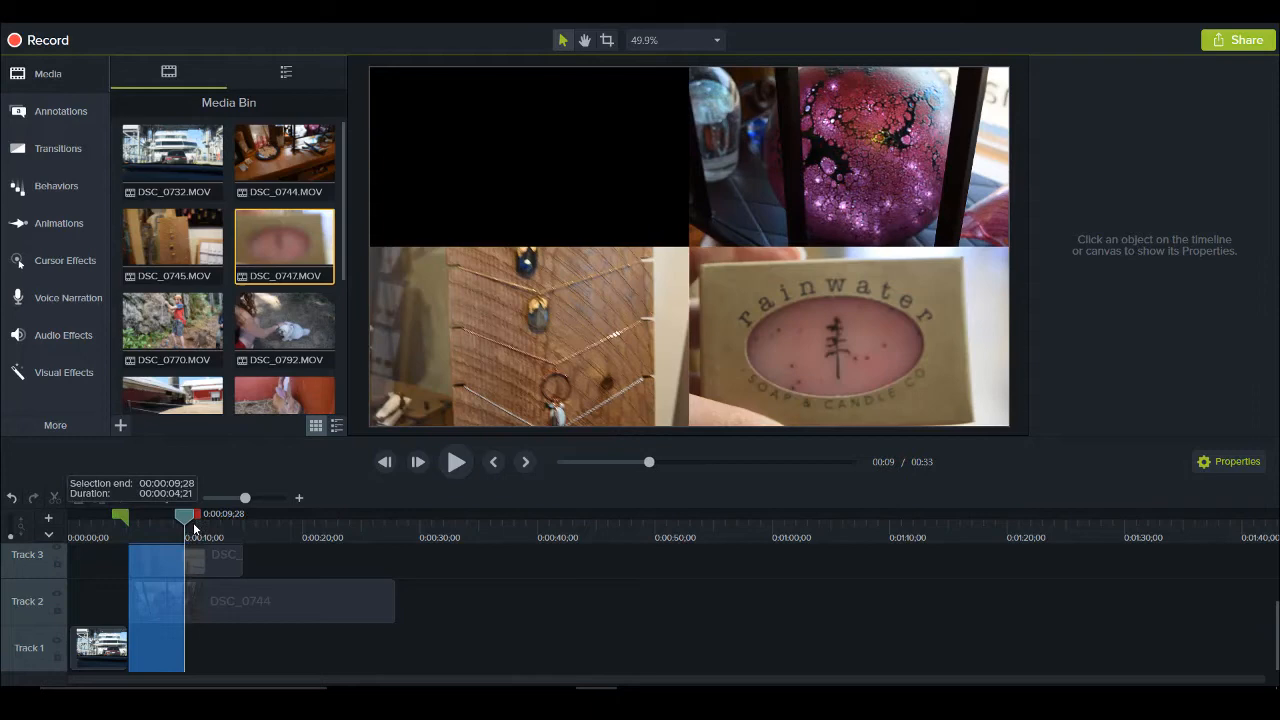
drag(184, 513, 190, 513)
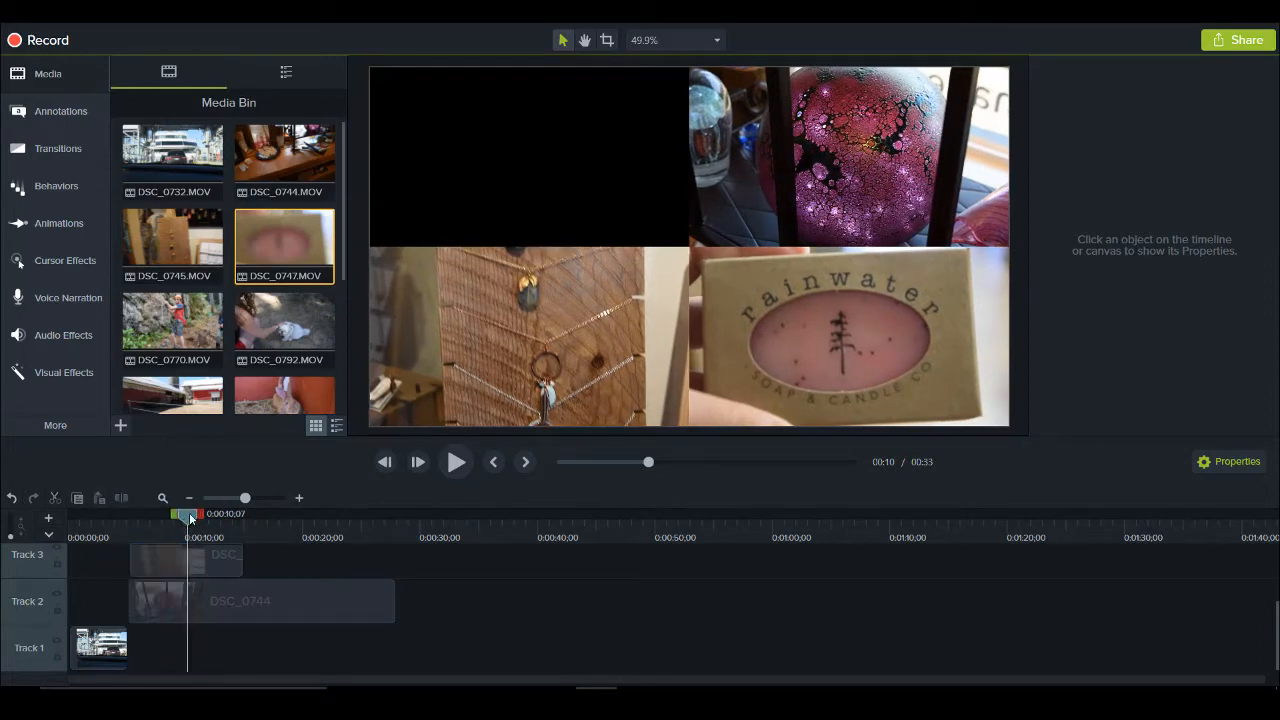
click(260, 600)
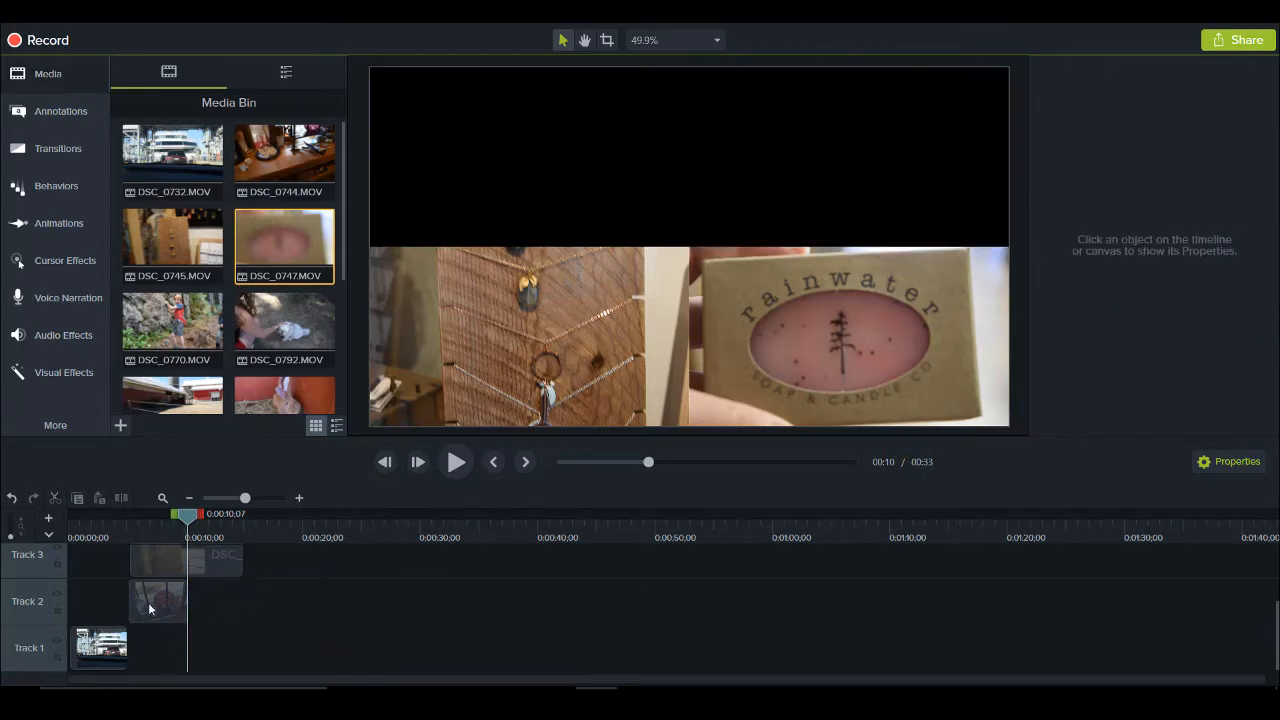
Select the next clip on the timeline to shorten.
click(155, 600)
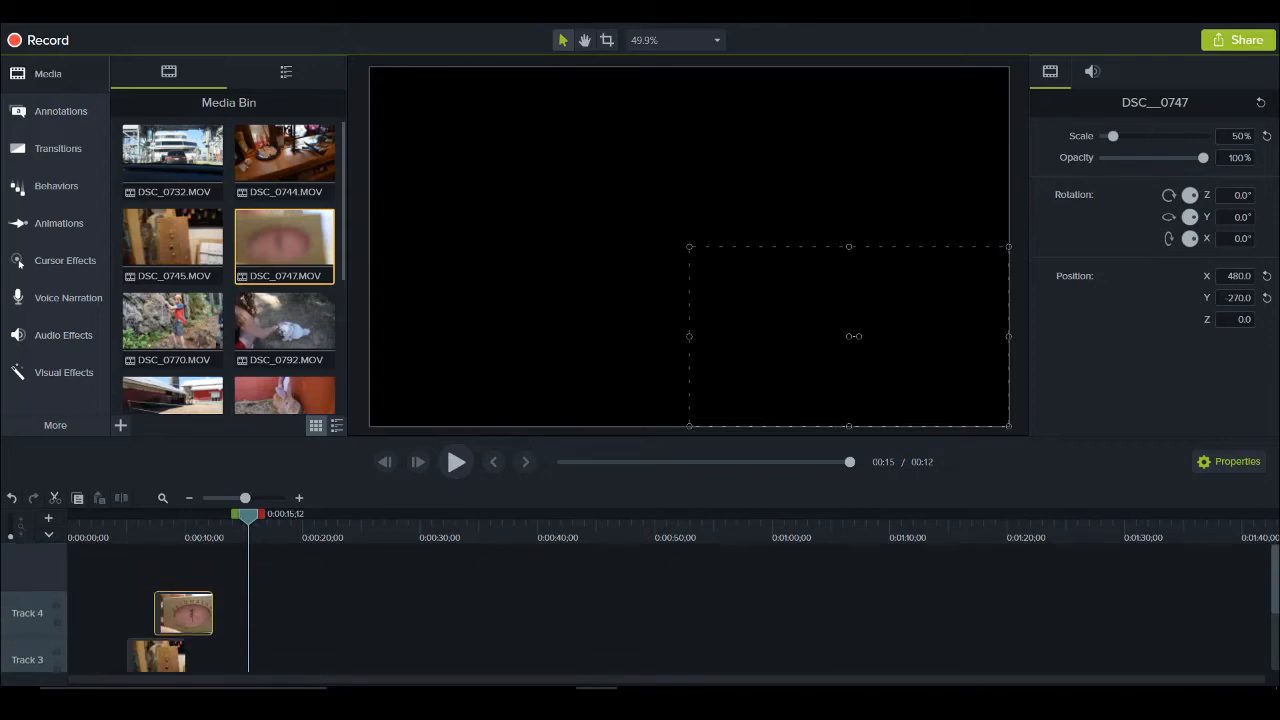
scroll(down, 3)
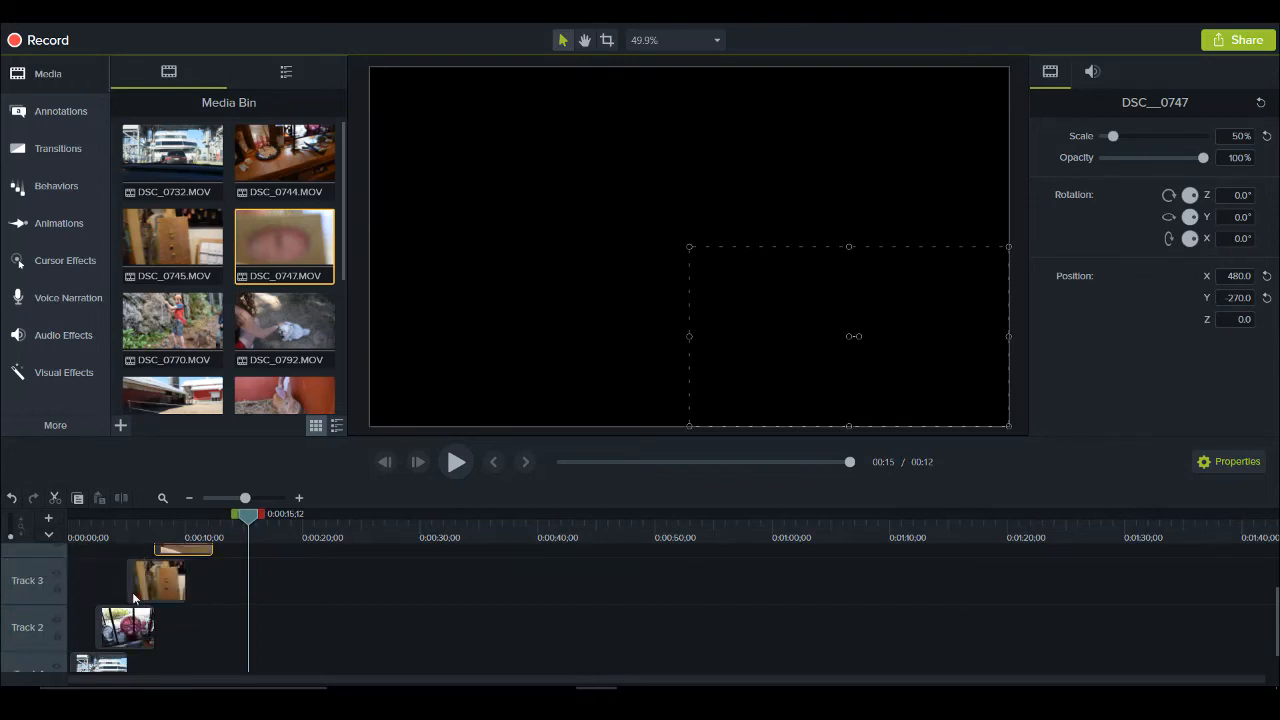
mouse_move(605, 333)
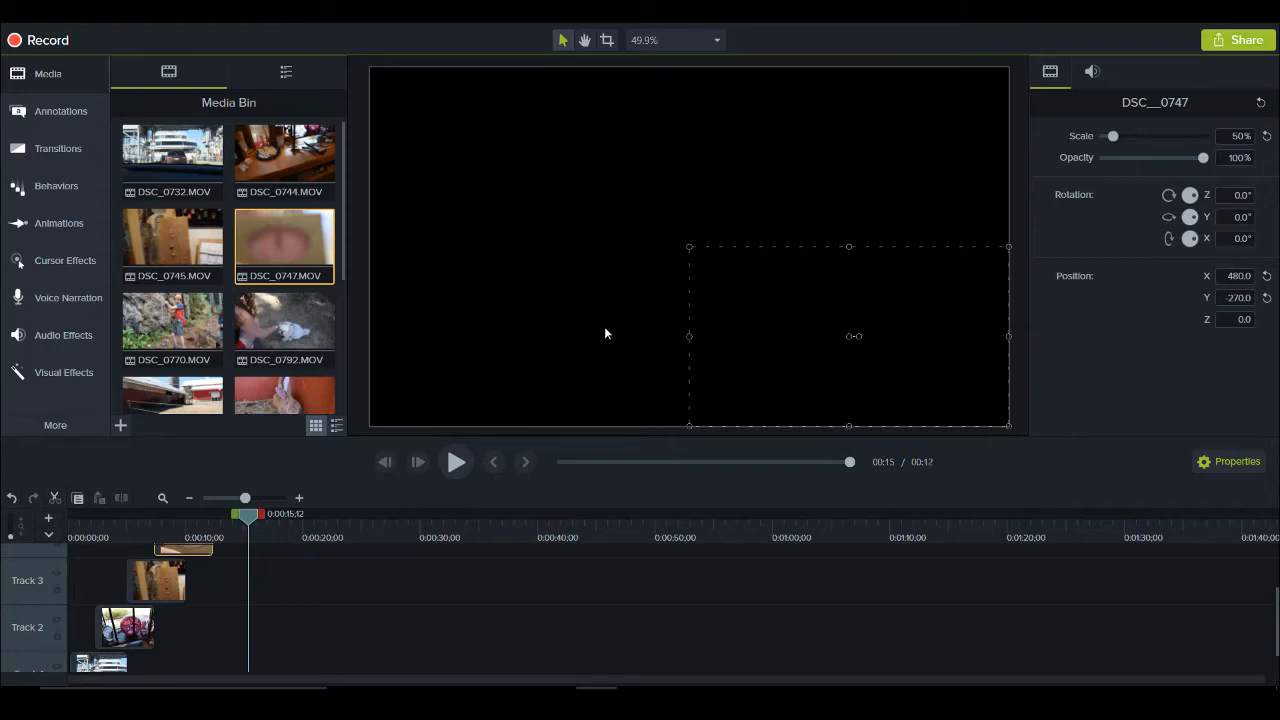
mouse_move(565, 194)
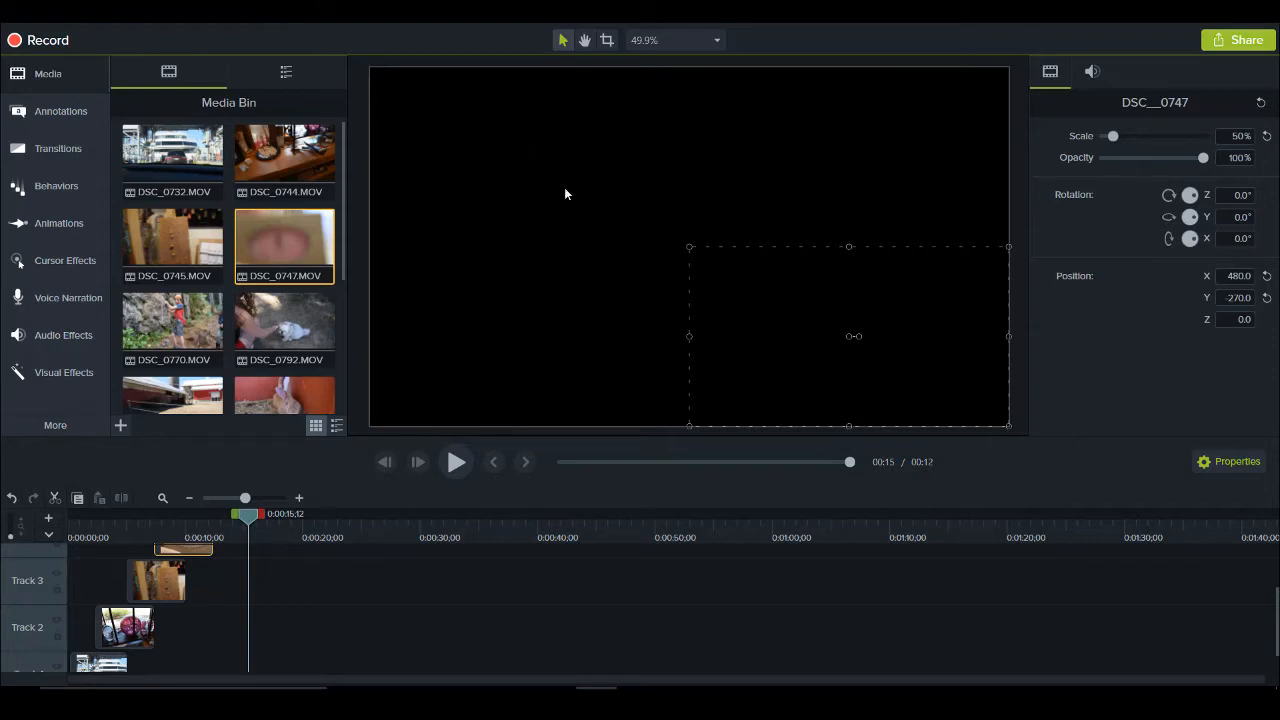
mouse_move(895, 152)
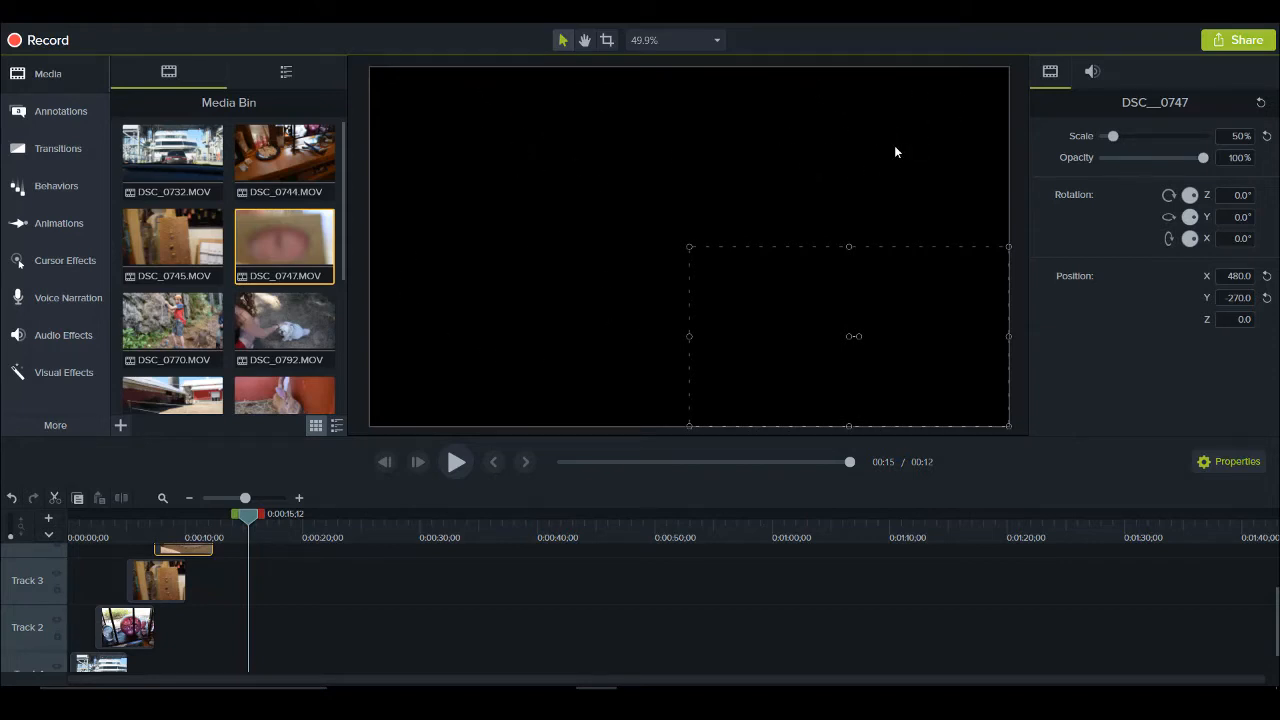
mouse_move(490, 377)
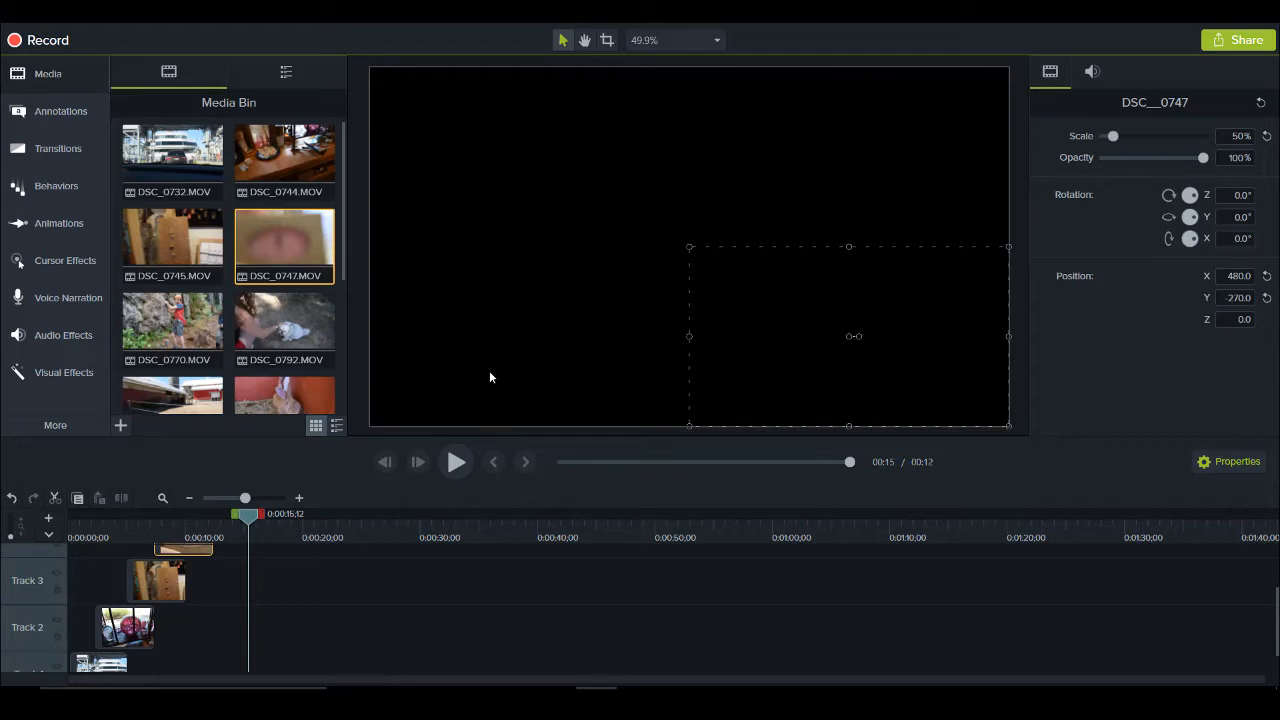
mouse_move(821, 304)
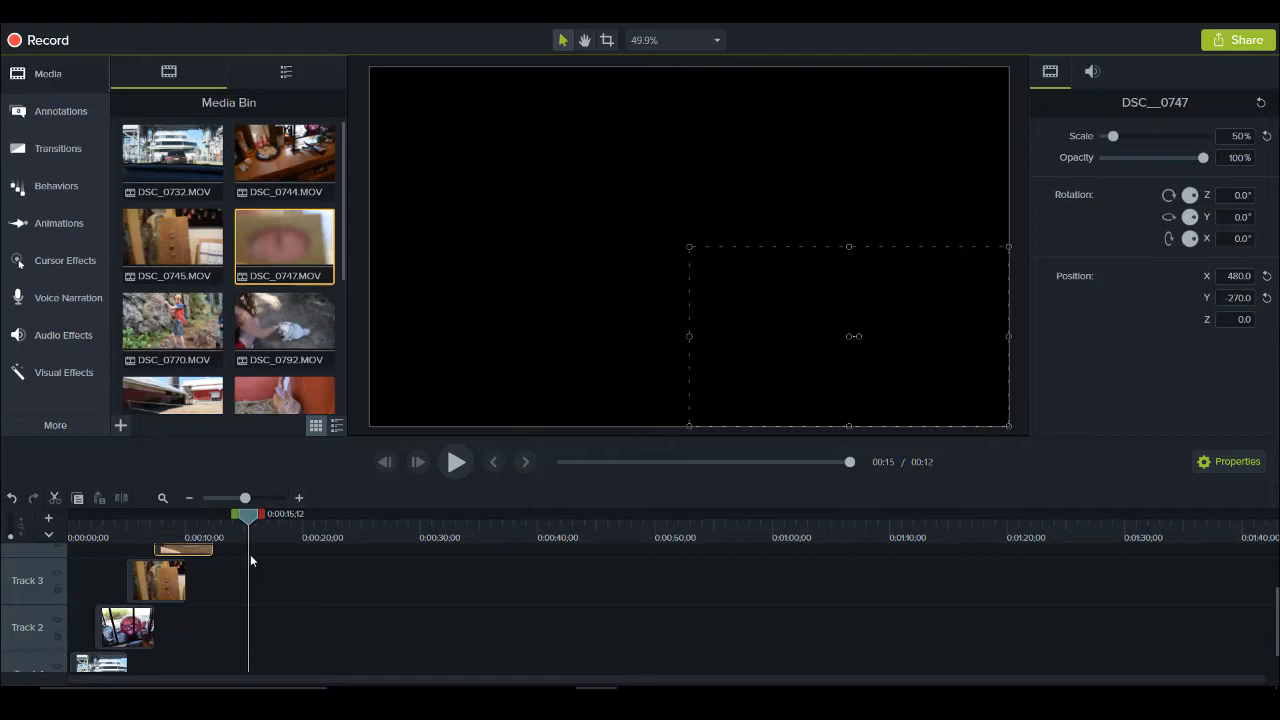
mouse_move(118, 536)
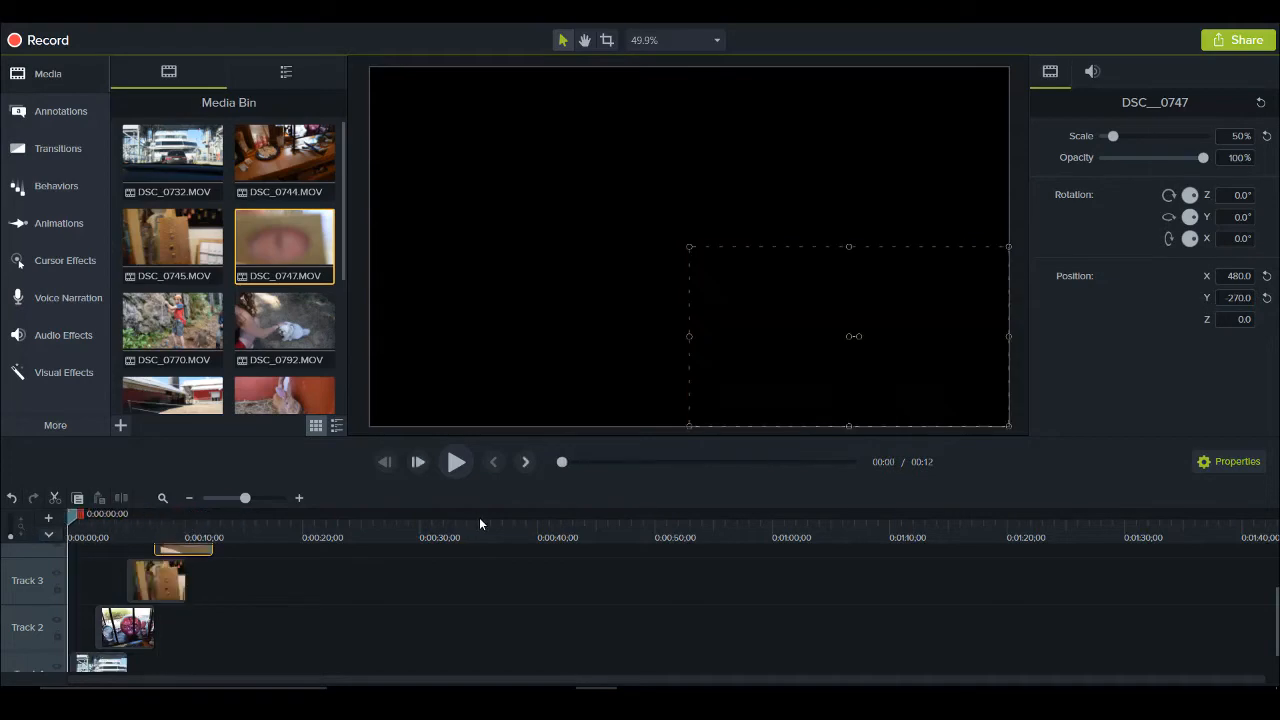
click(456, 461)
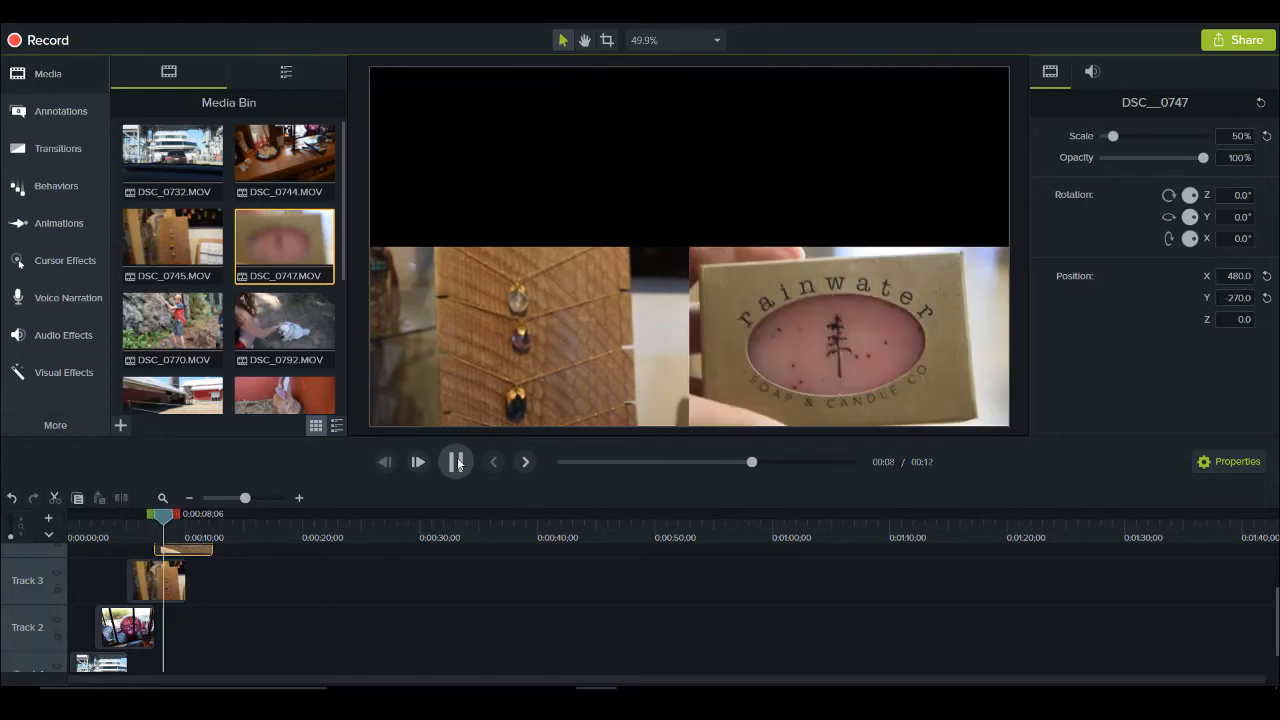
click(456, 461)
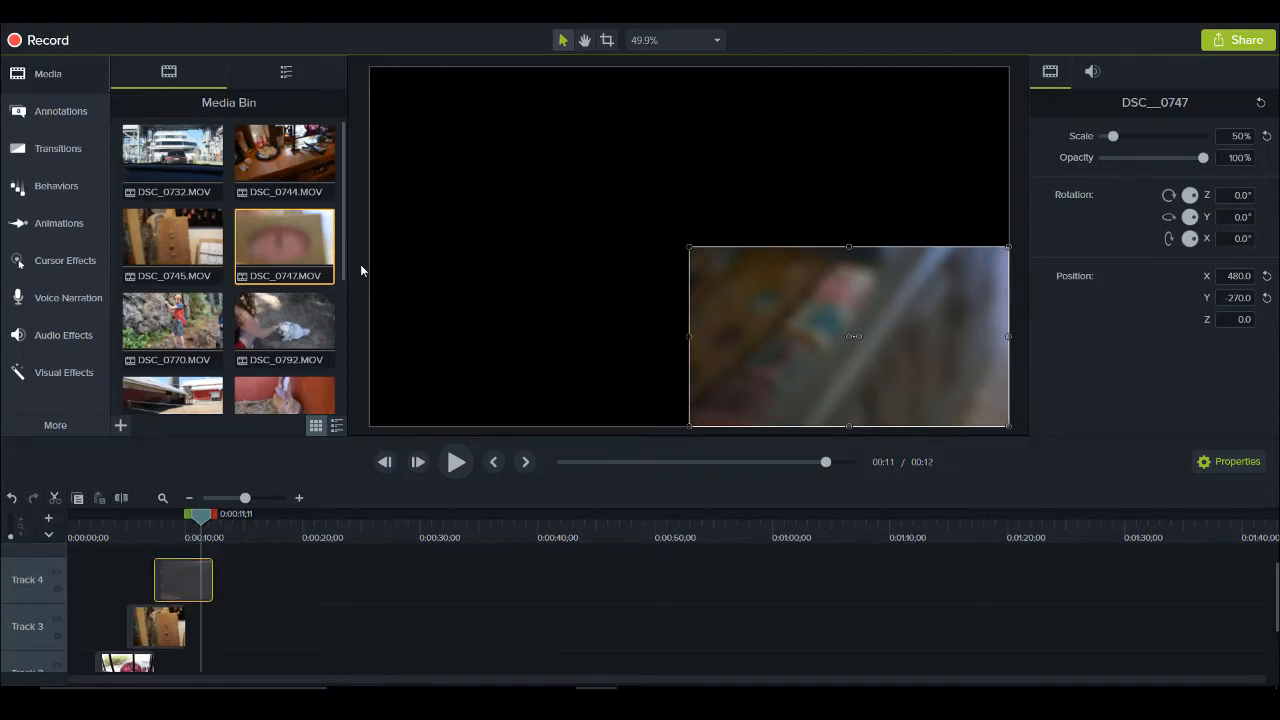
scroll(down, 3)
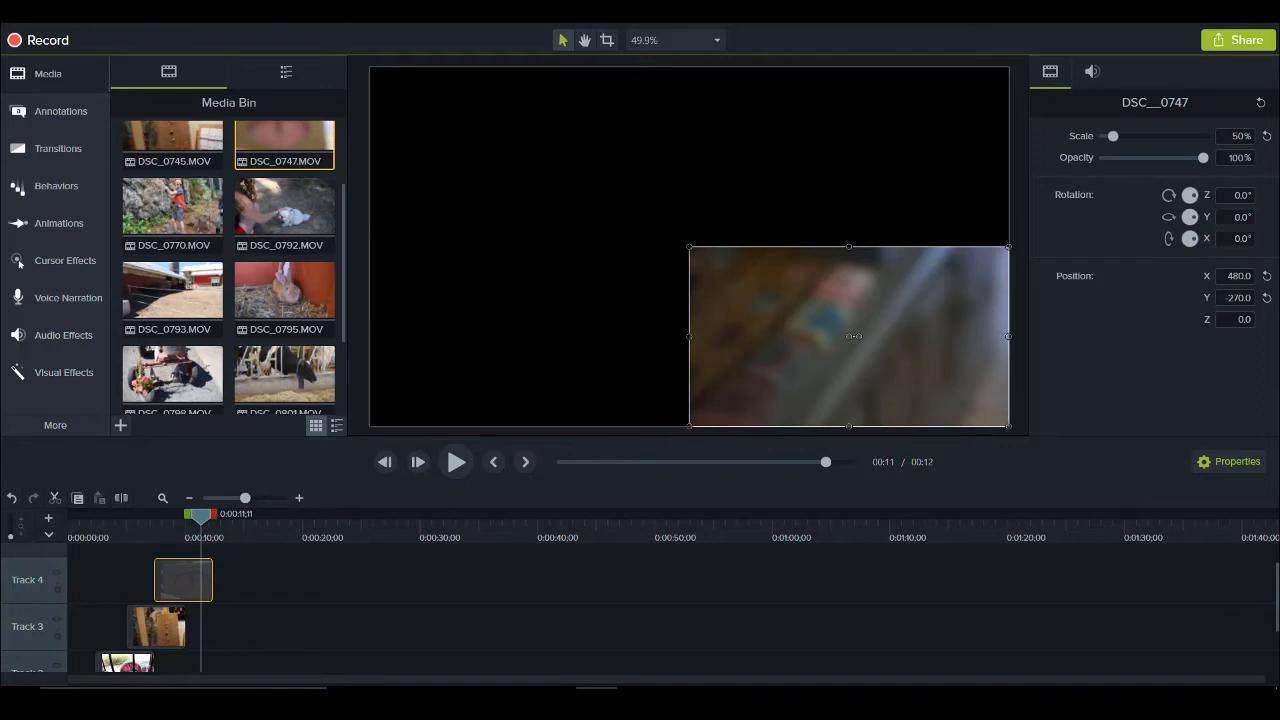
Scroll down to find the clips for the second set.
scroll(down, 3)
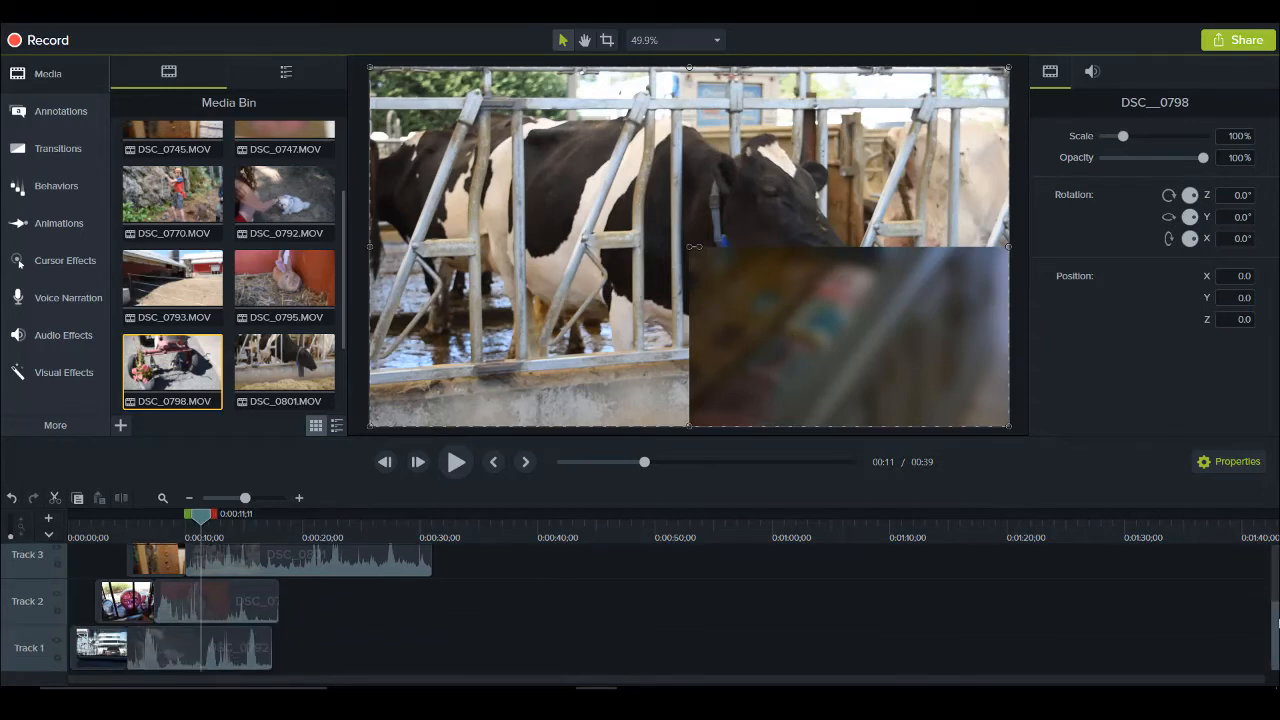
click(198, 646)
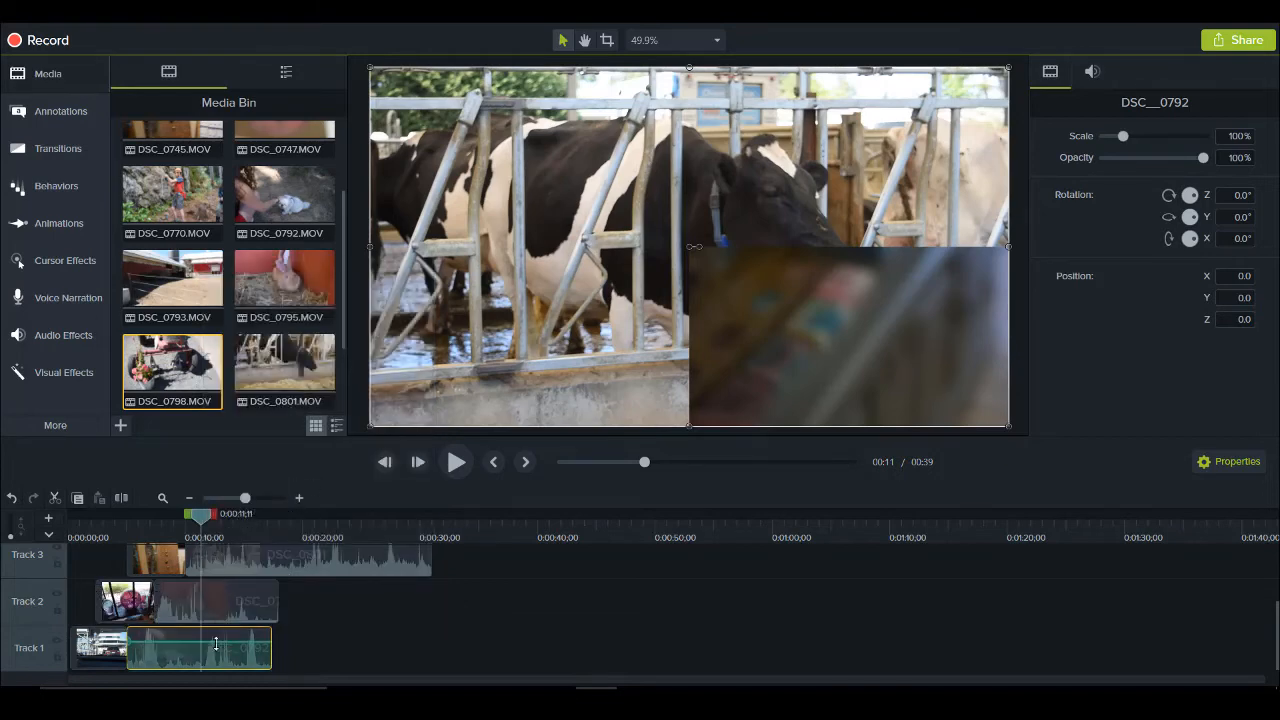
right_click(215, 601)
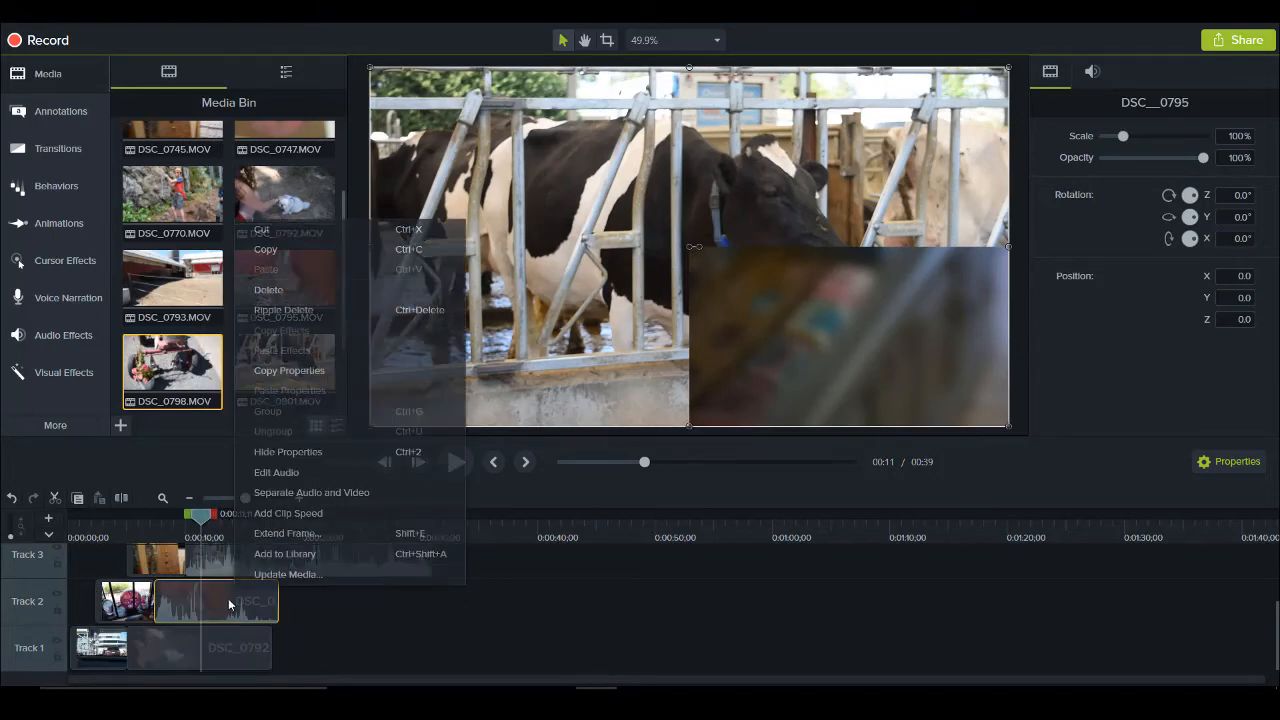
click(311, 492)
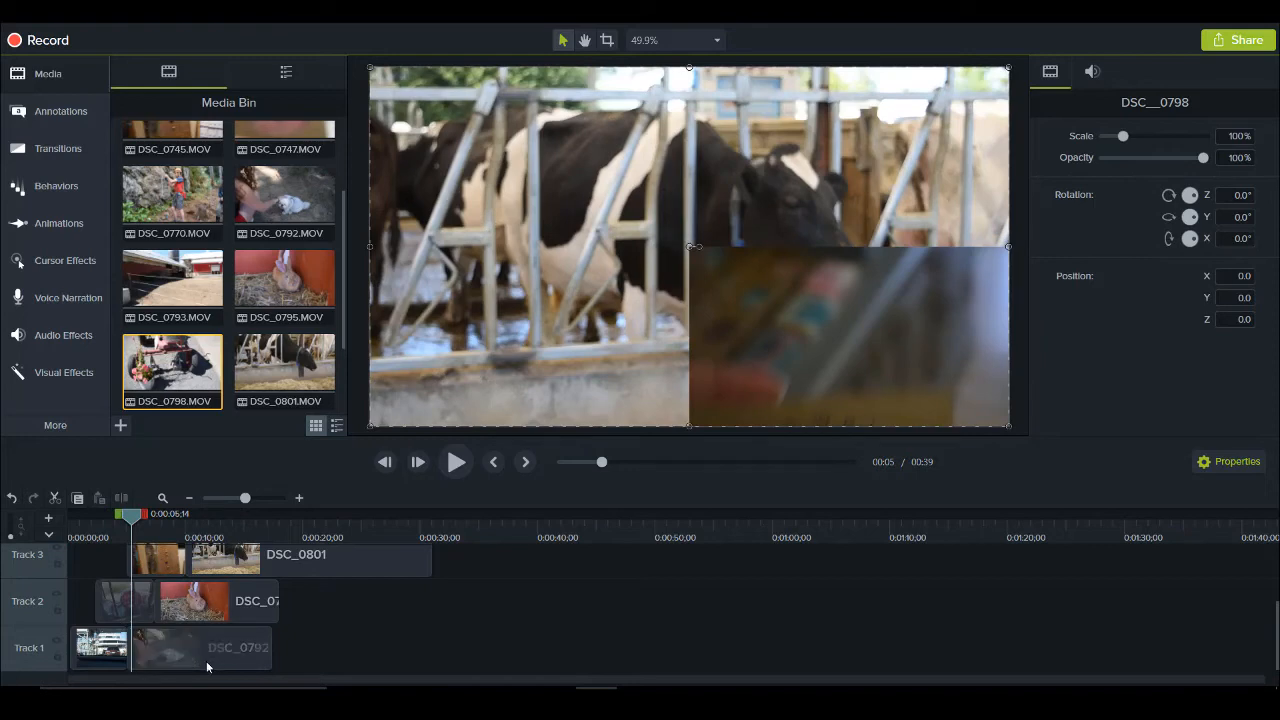
Mark roughly five to ten seconds and trim the second clips on Tracks 1 and 2.
click(180, 647)
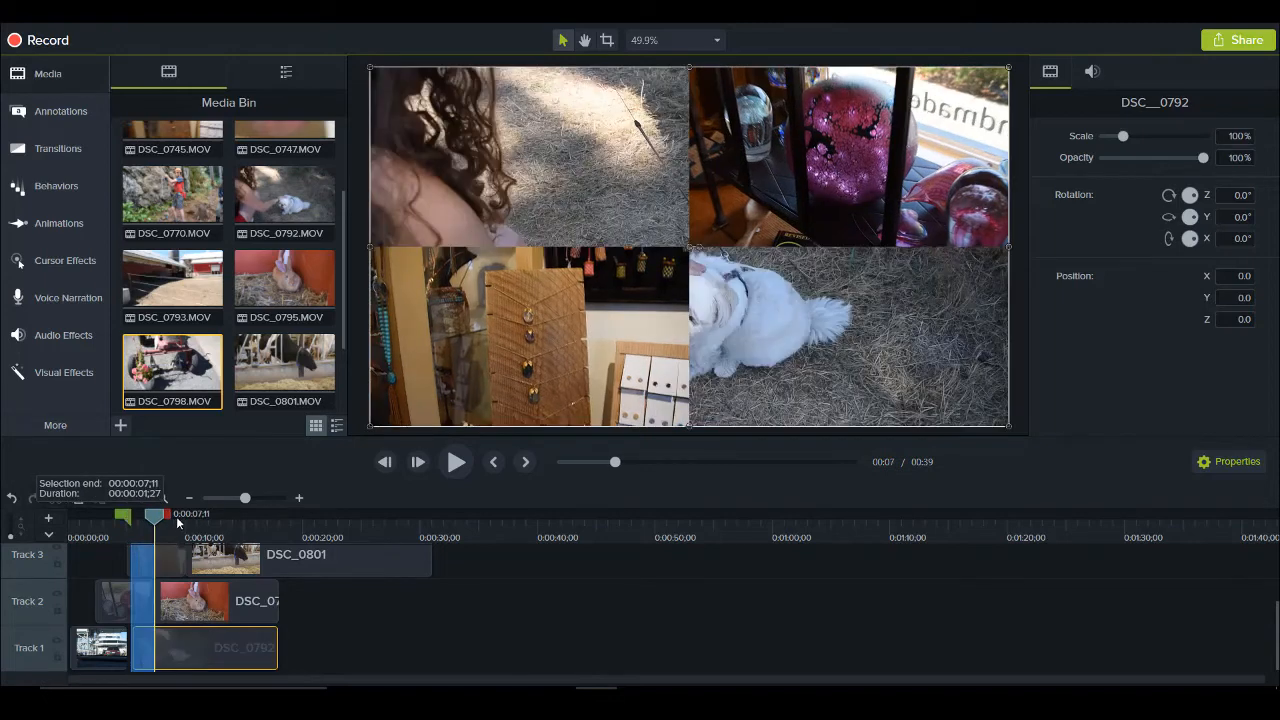
drag(155, 513, 178, 513)
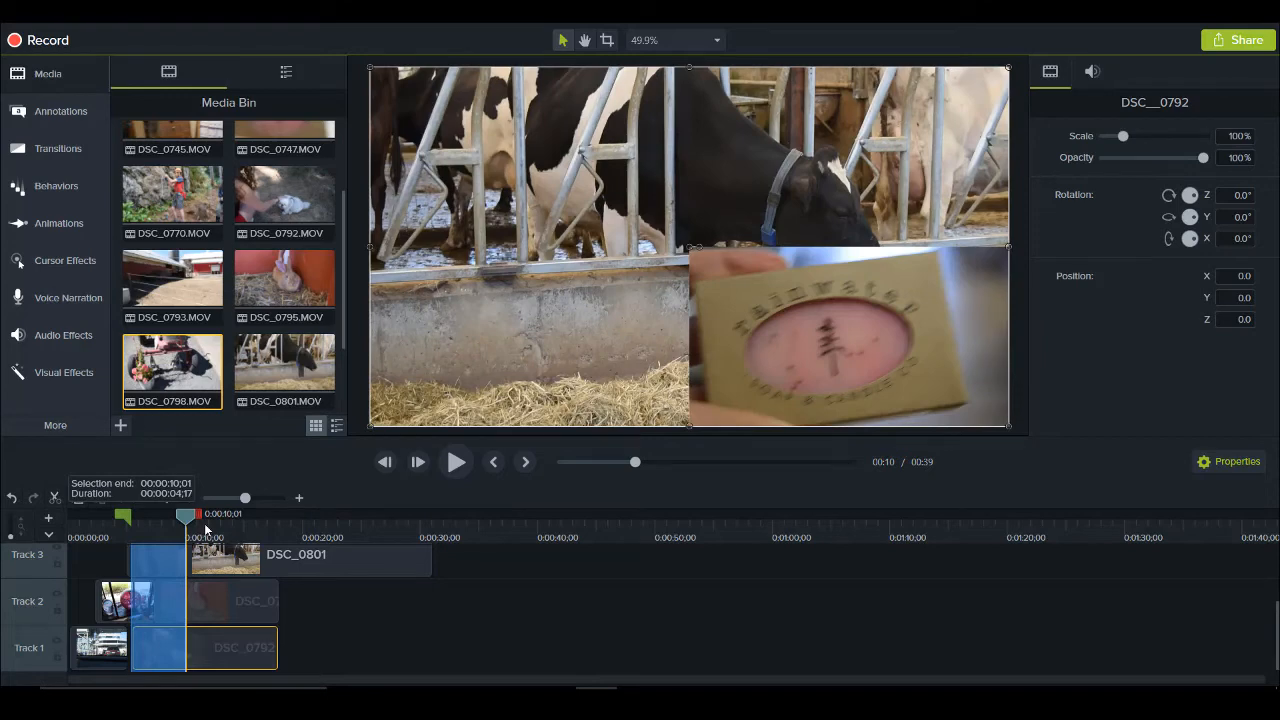
drag(185, 513, 194, 513)
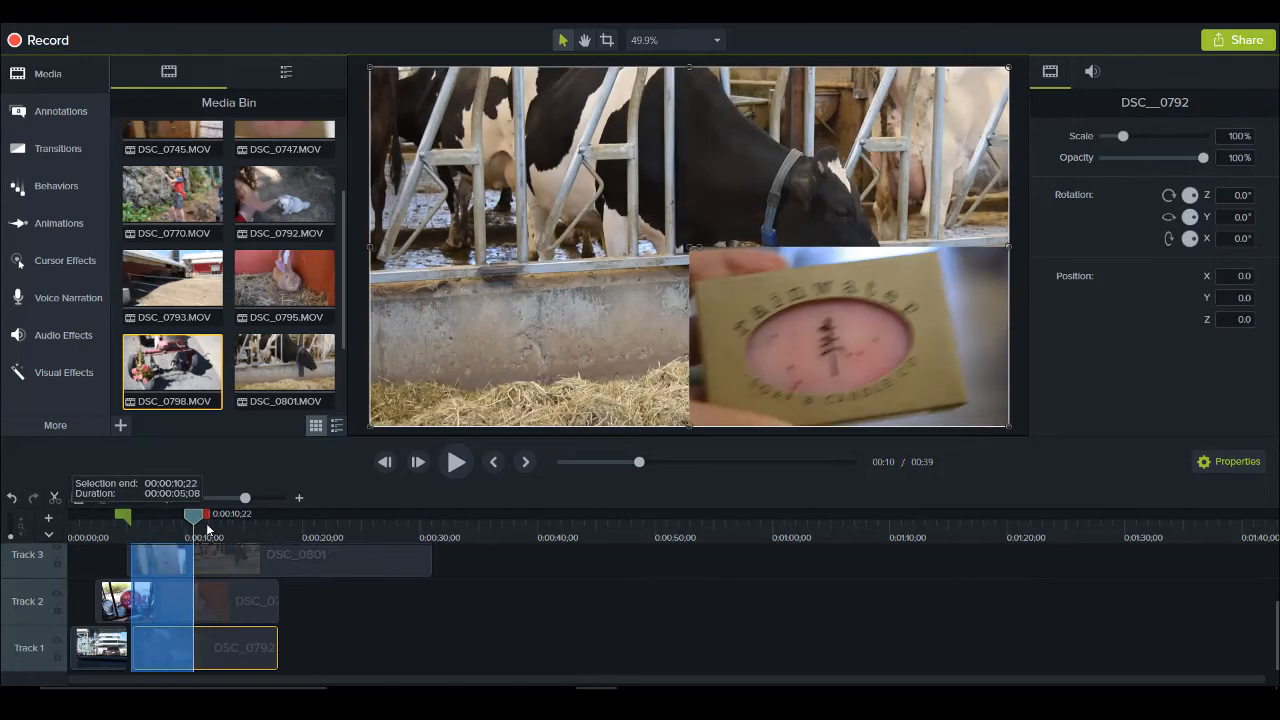
mouse_move(220, 648)
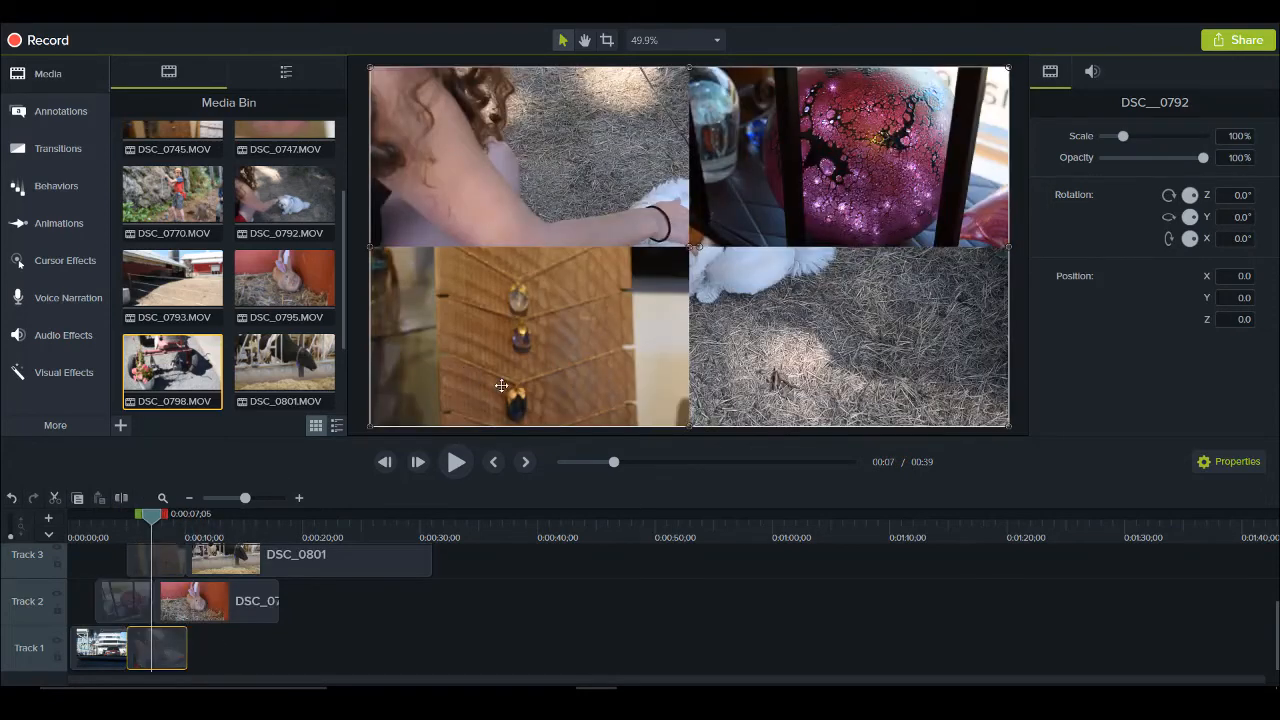
mouse_move(157, 647)
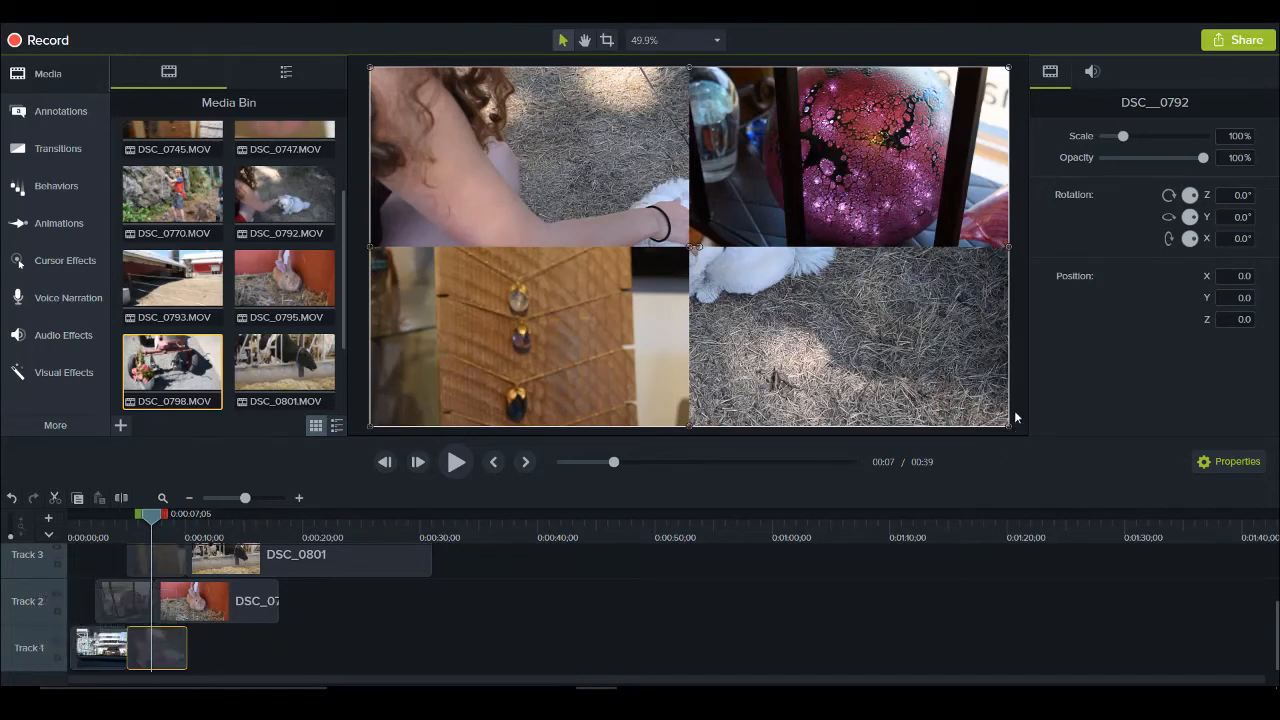
drag(1007, 422, 750, 280)
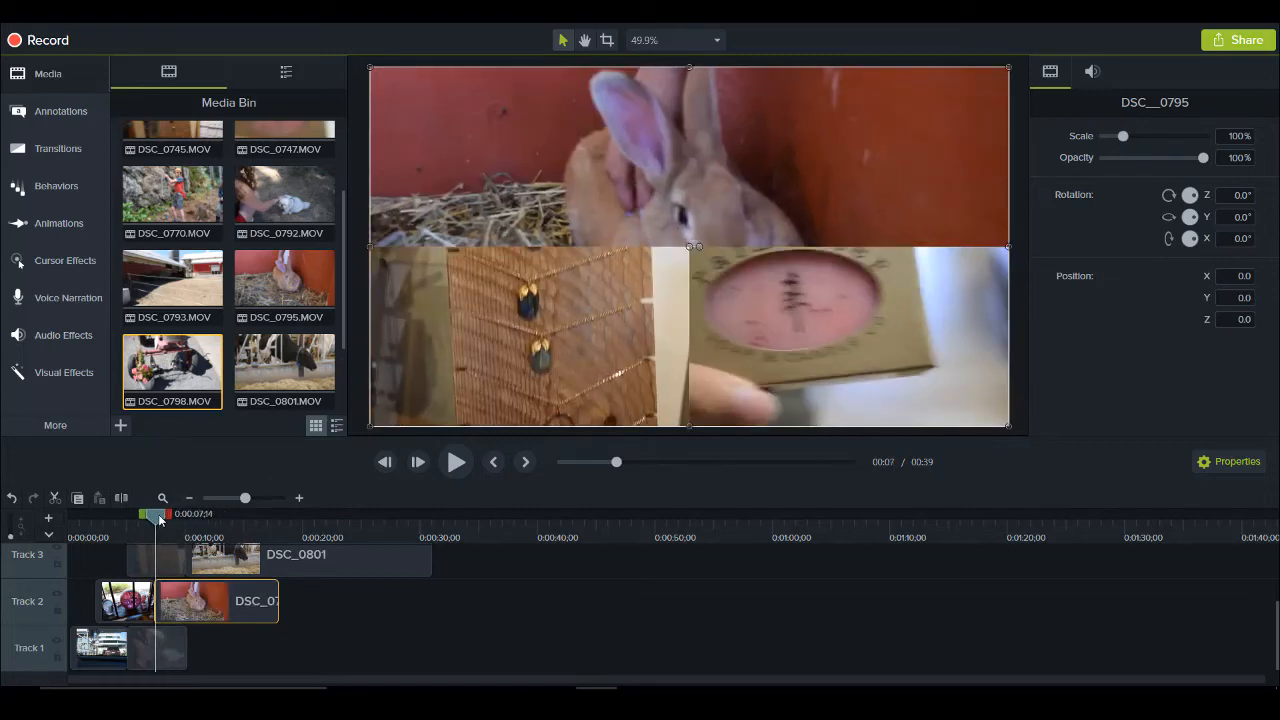
drag(155, 513, 207, 513)
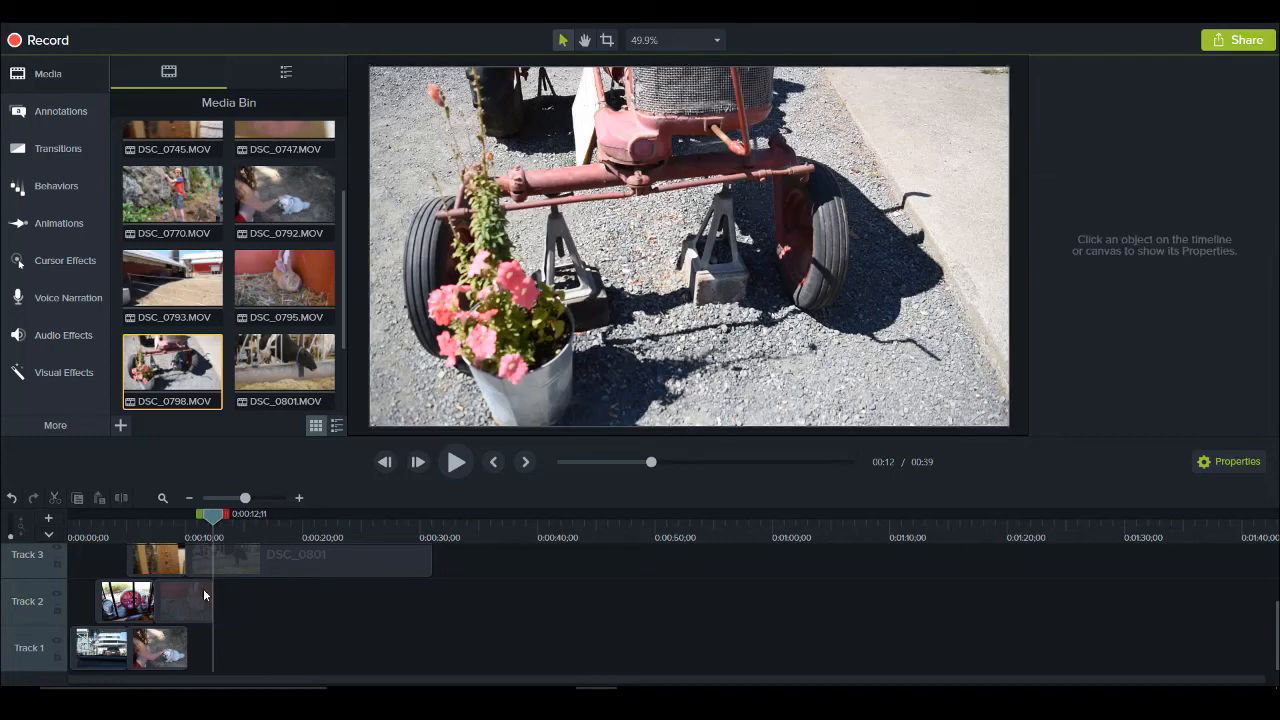
Select the second clip on Track 2 and shorten the second clip on Track 3.
click(183, 600)
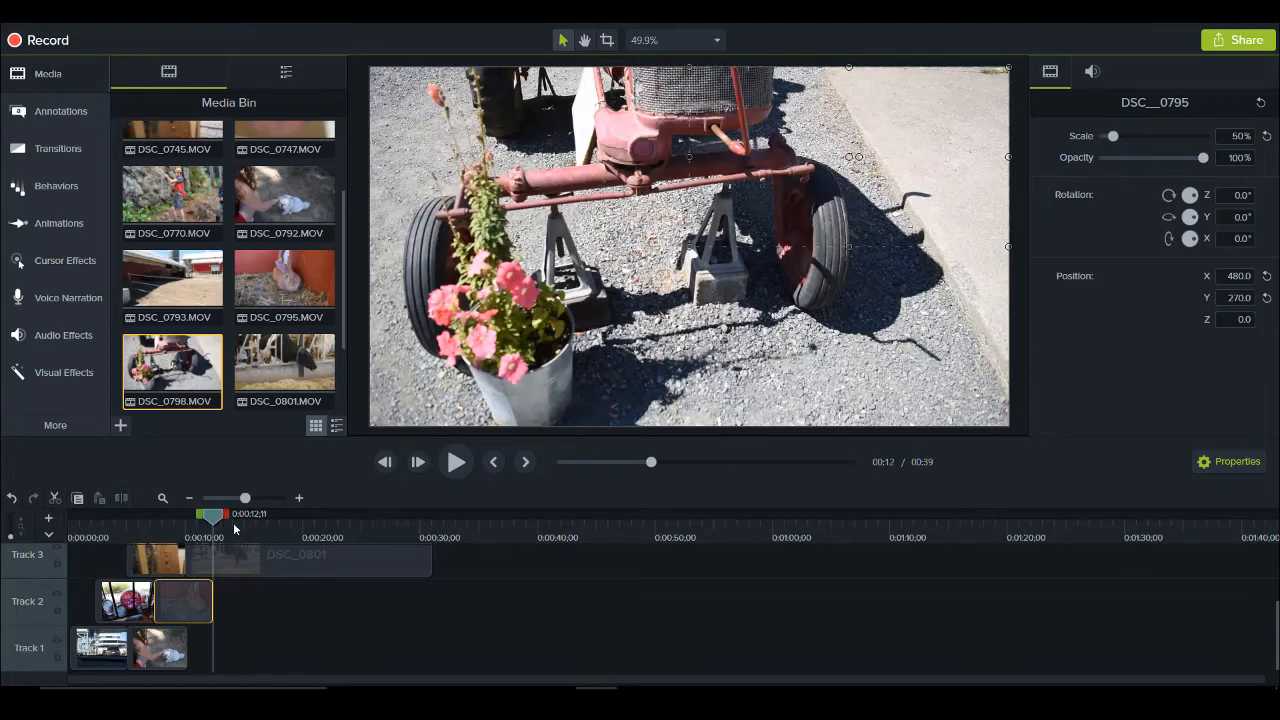
drag(211, 514, 189, 514)
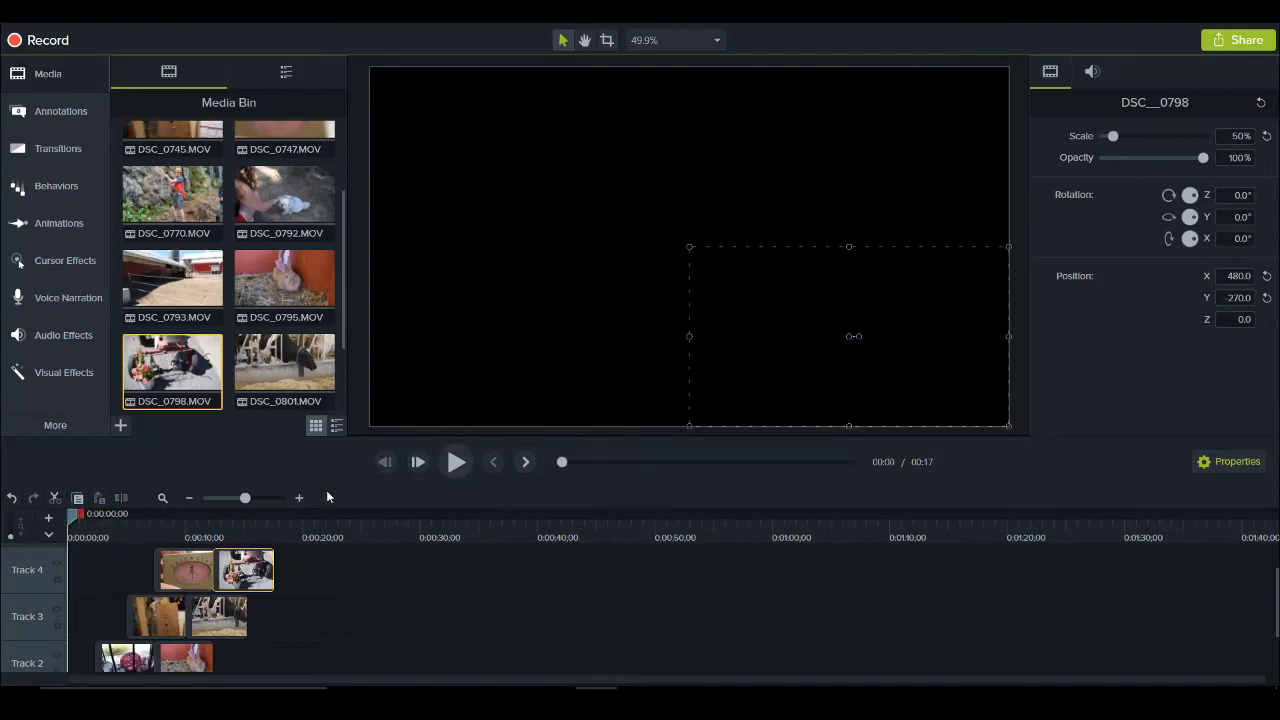
mouse_move(98, 550)
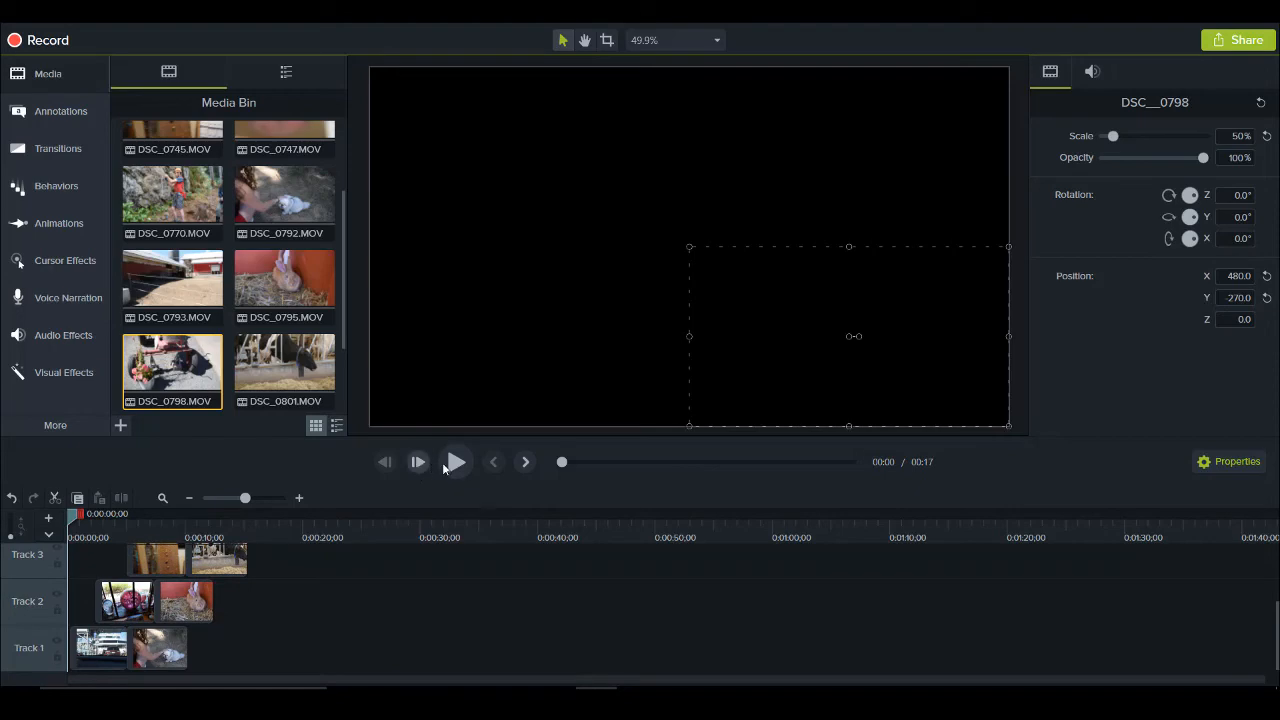
click(455, 461)
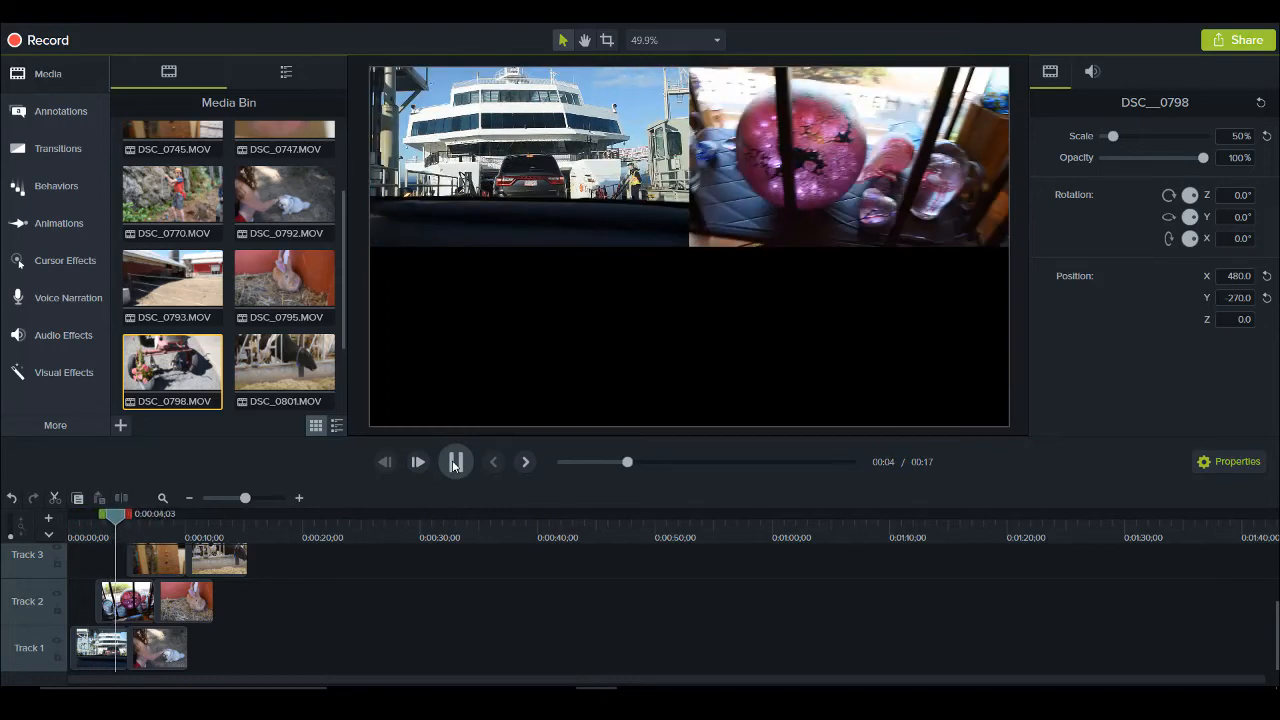
drag(627, 462, 661, 462)
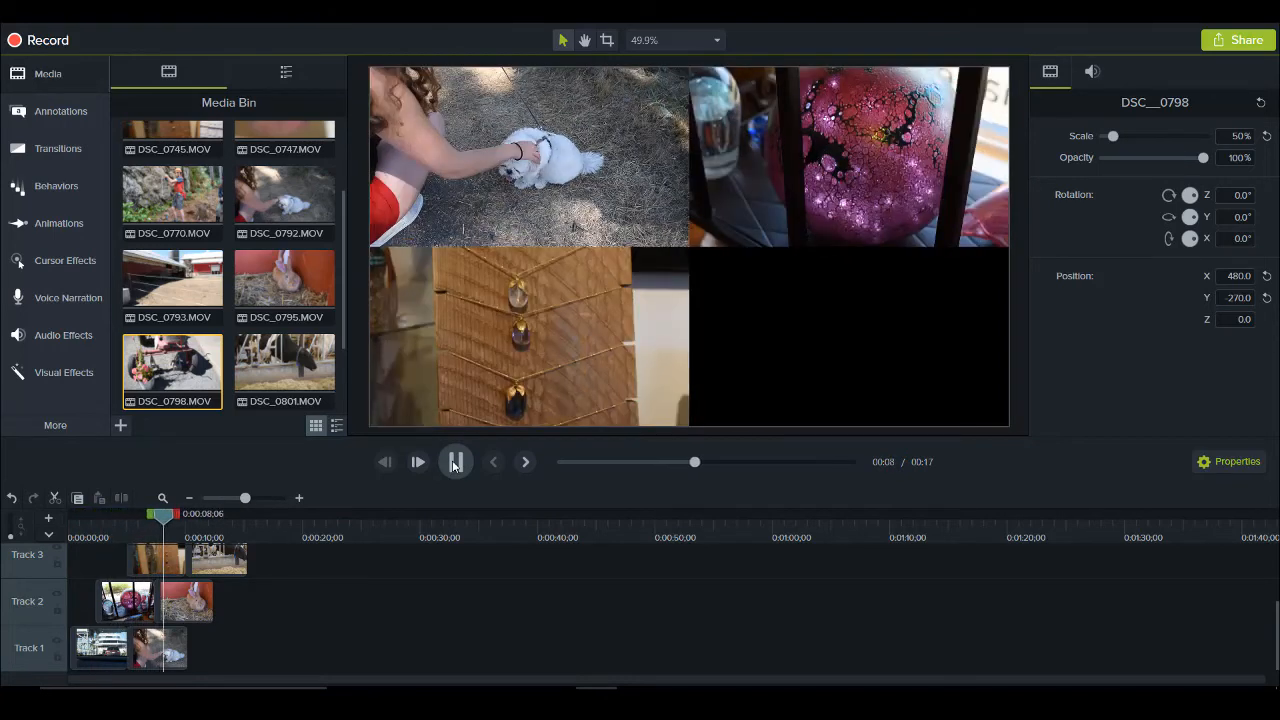
click(454, 461)
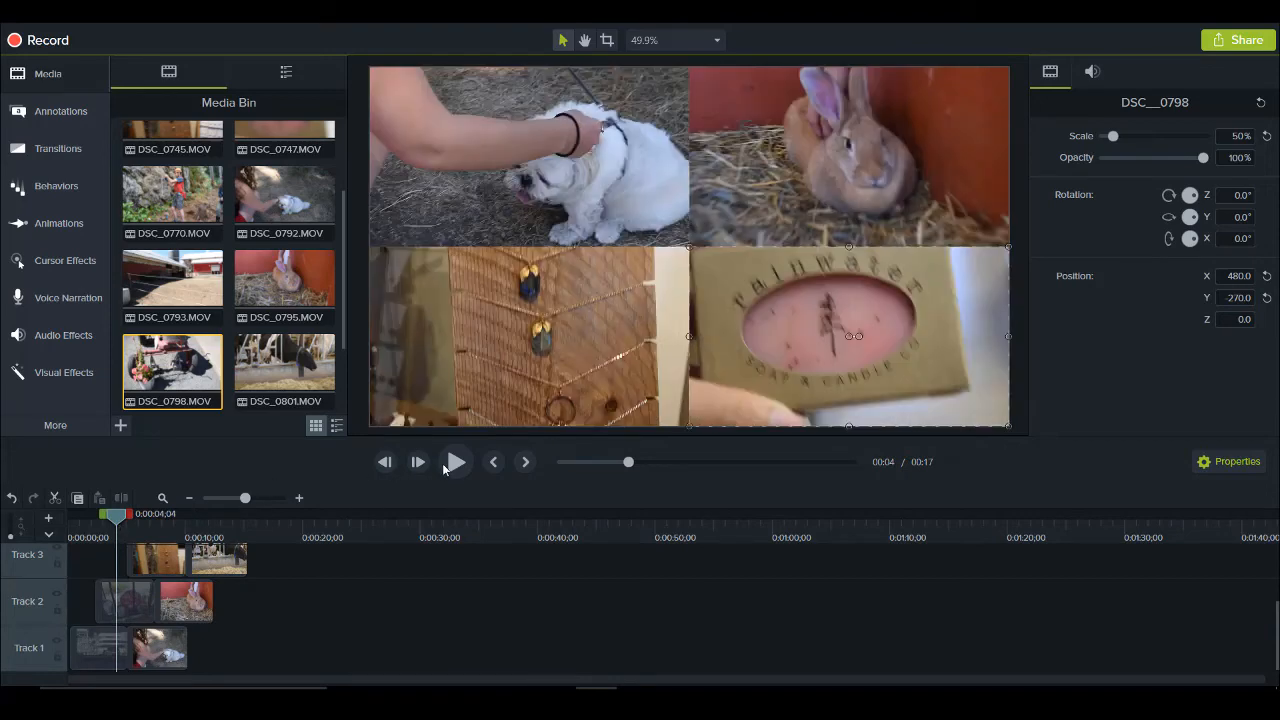
click(456, 461)
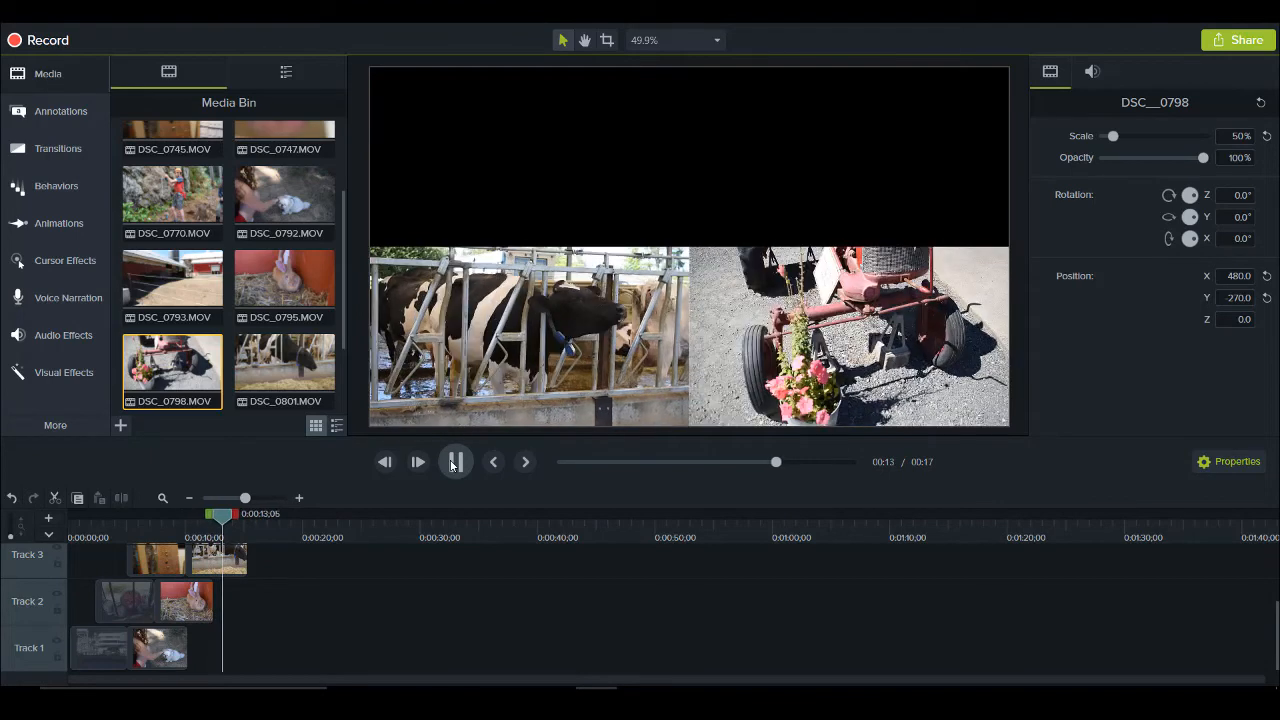
click(454, 461)
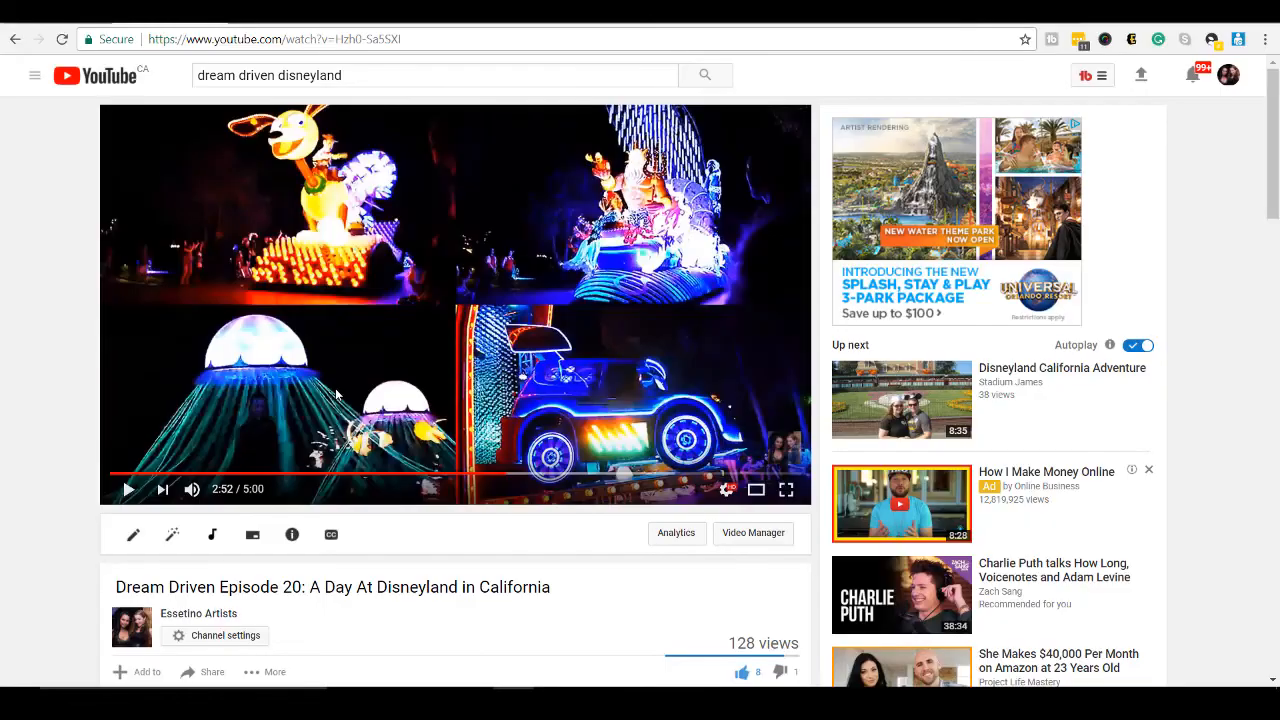
mouse_move(3, 255)
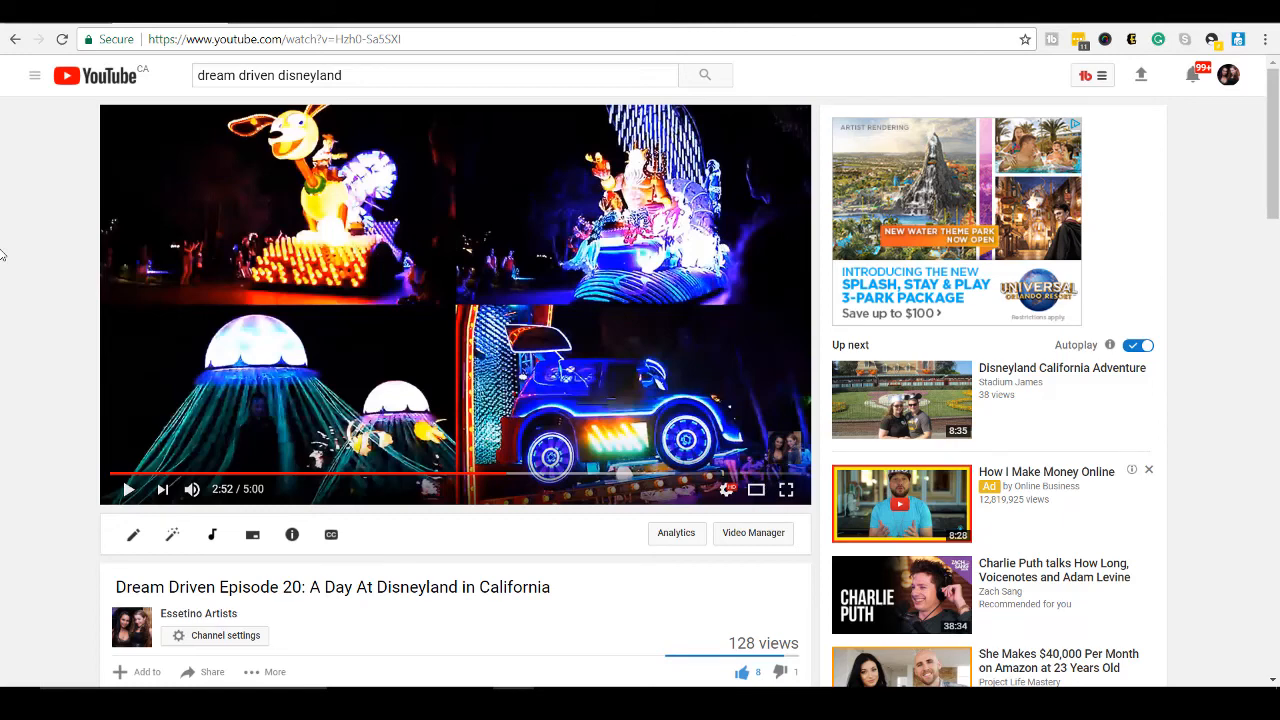
mouse_move(225, 310)
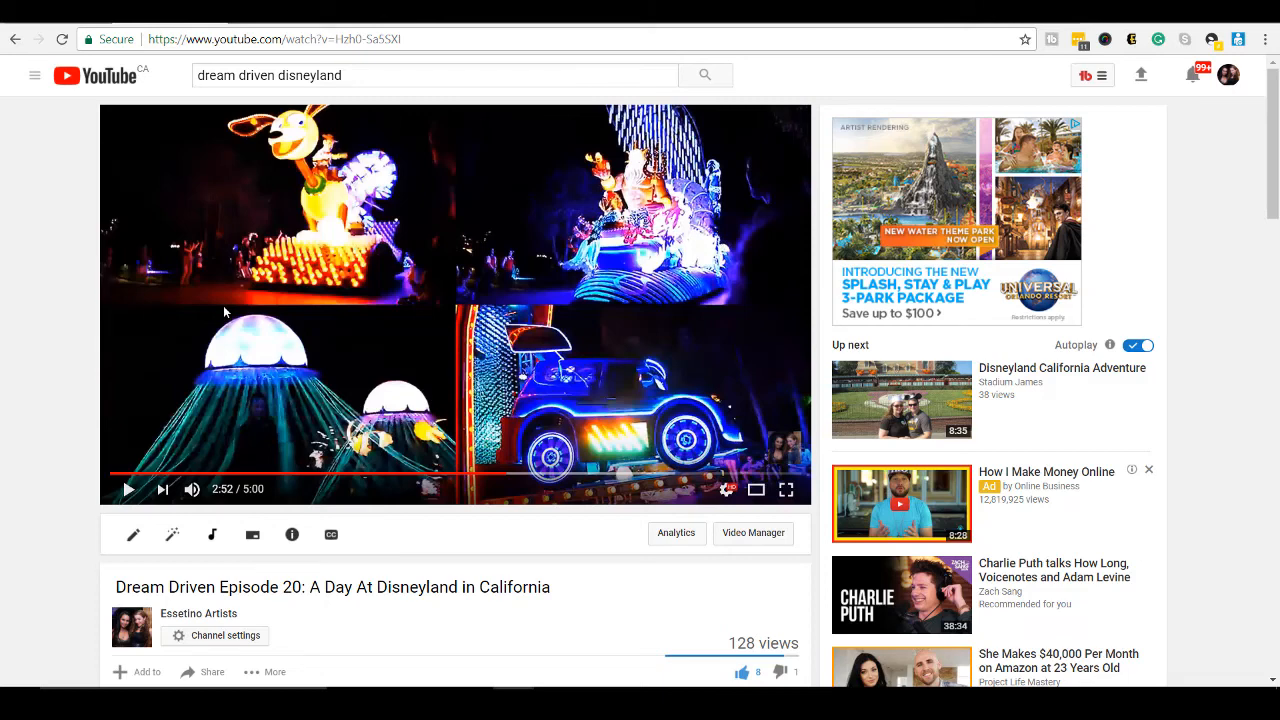